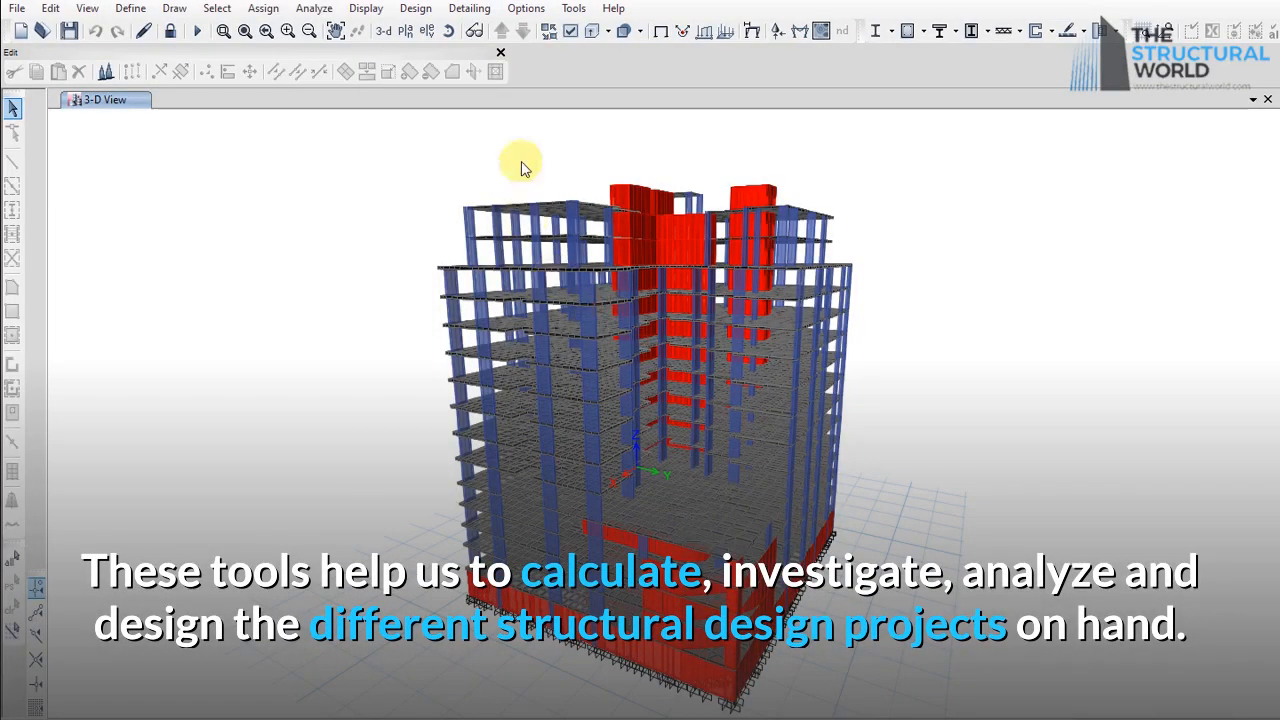
{"action": "mouse_move", "coordinate": [818, 430]}
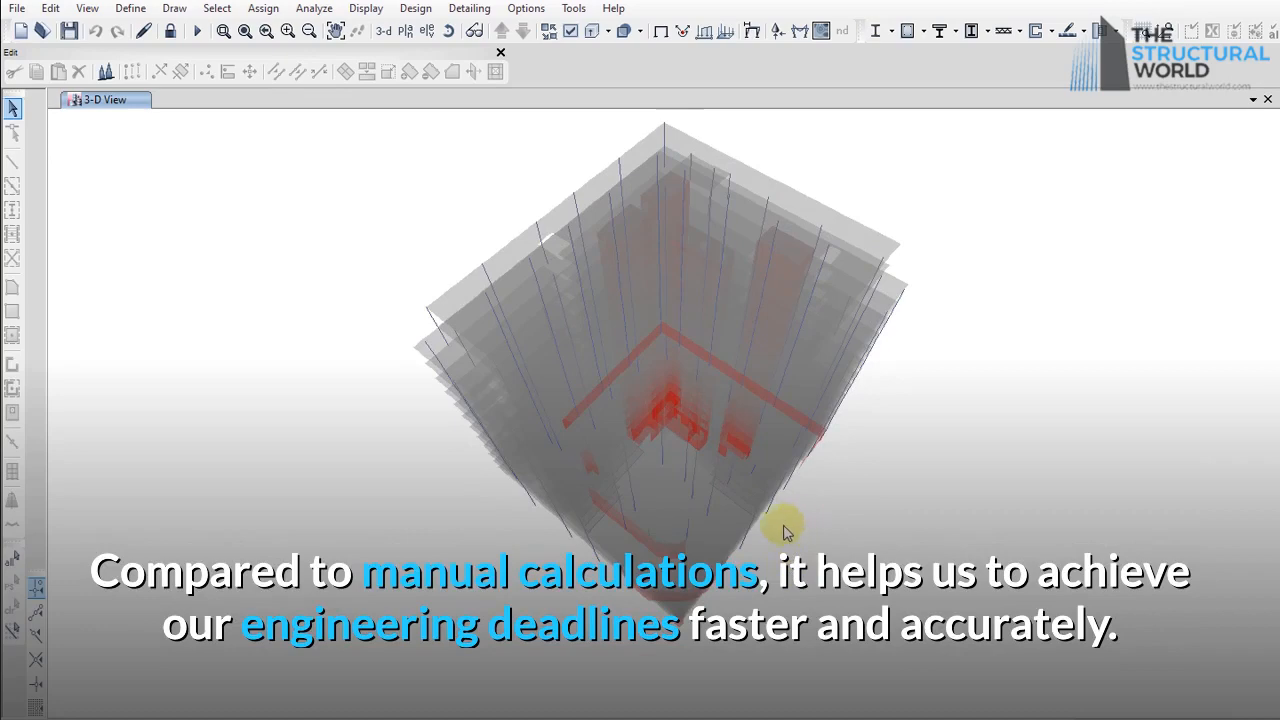
{"action": "mouse_move", "coordinate": [770, 522]}
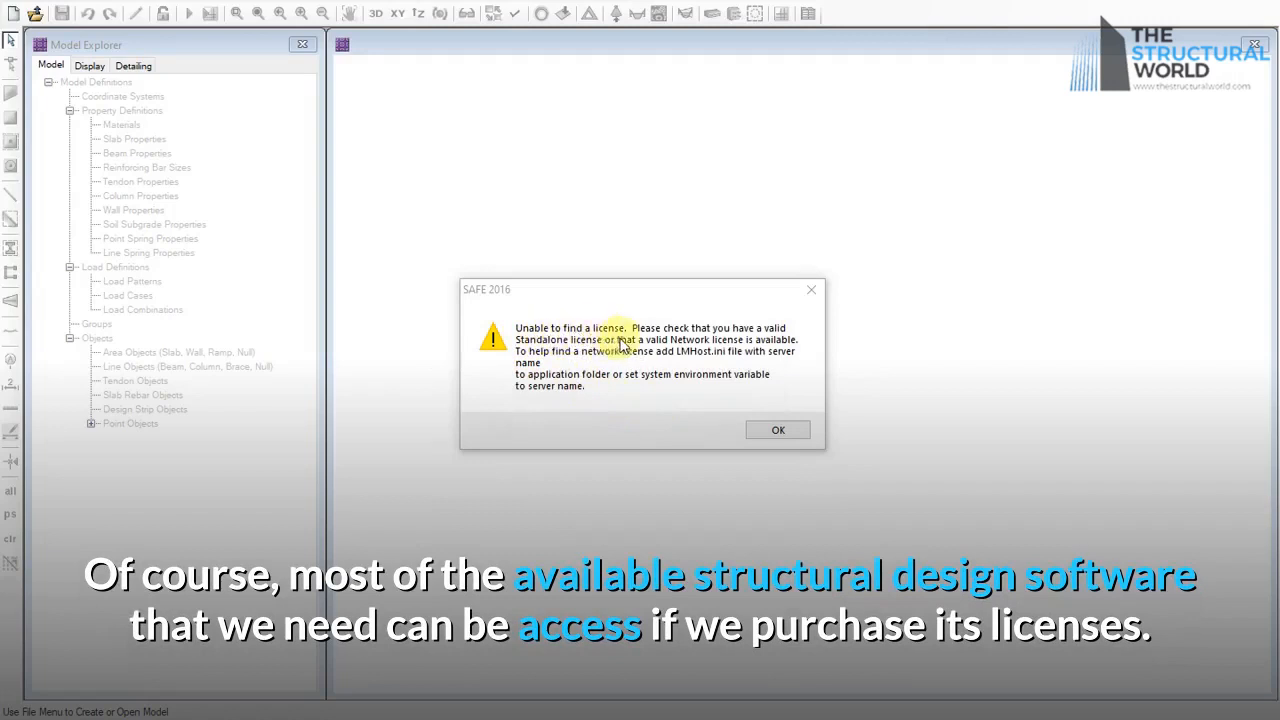
{"action": "mouse_move", "coordinate": [738, 402]}
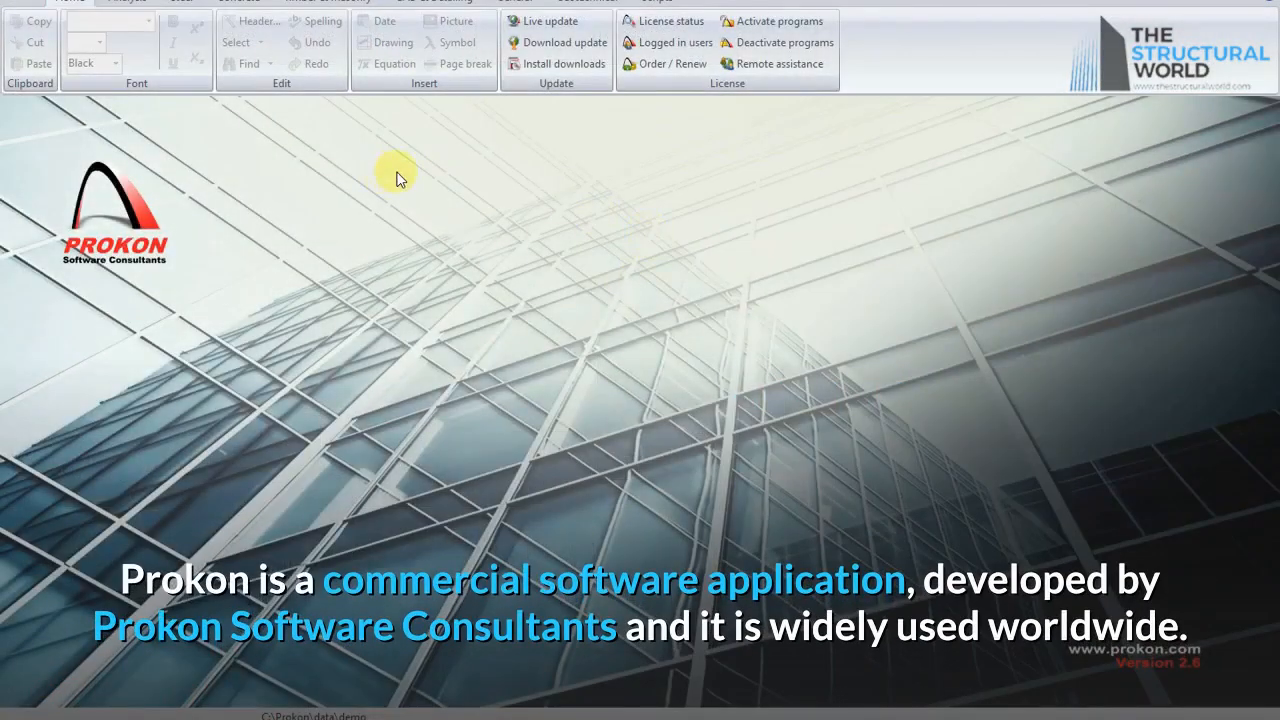
{"action": "mouse_move", "coordinate": [290, 140]}
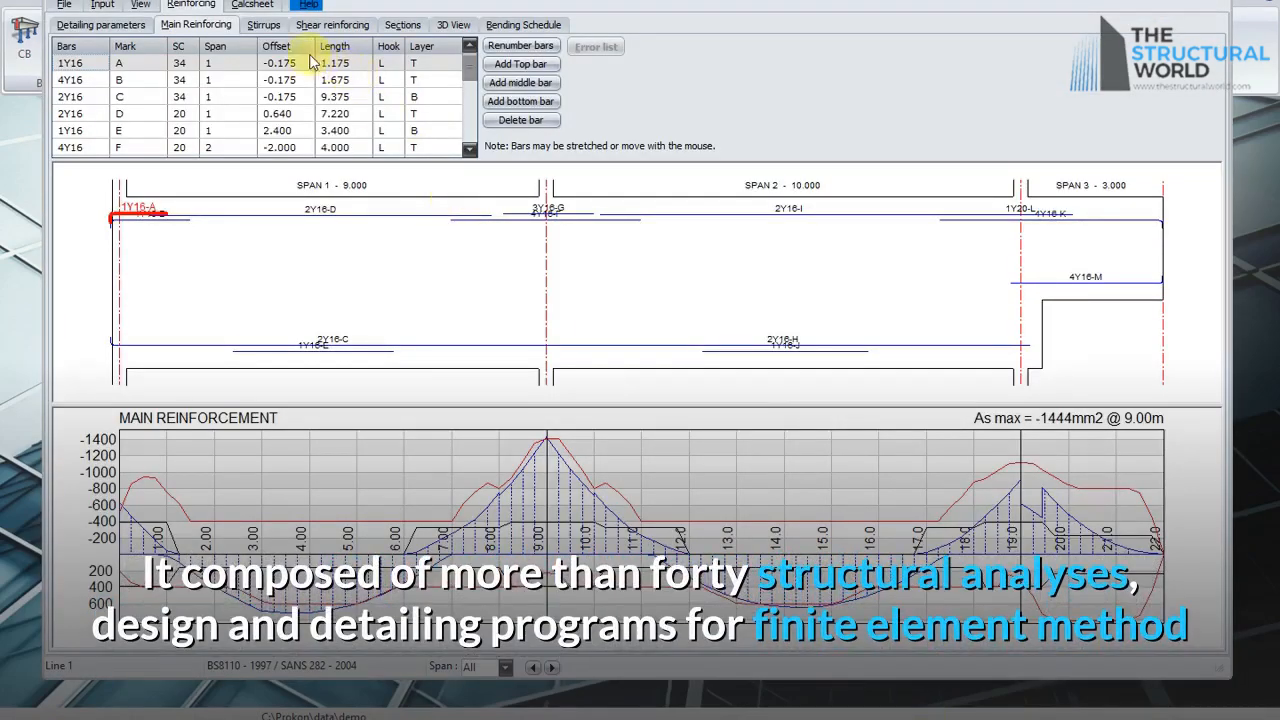
- View the continuous beam's stirrup sections and shear reinforcement layout
{"action": "left_click", "coordinate": [264, 24]}
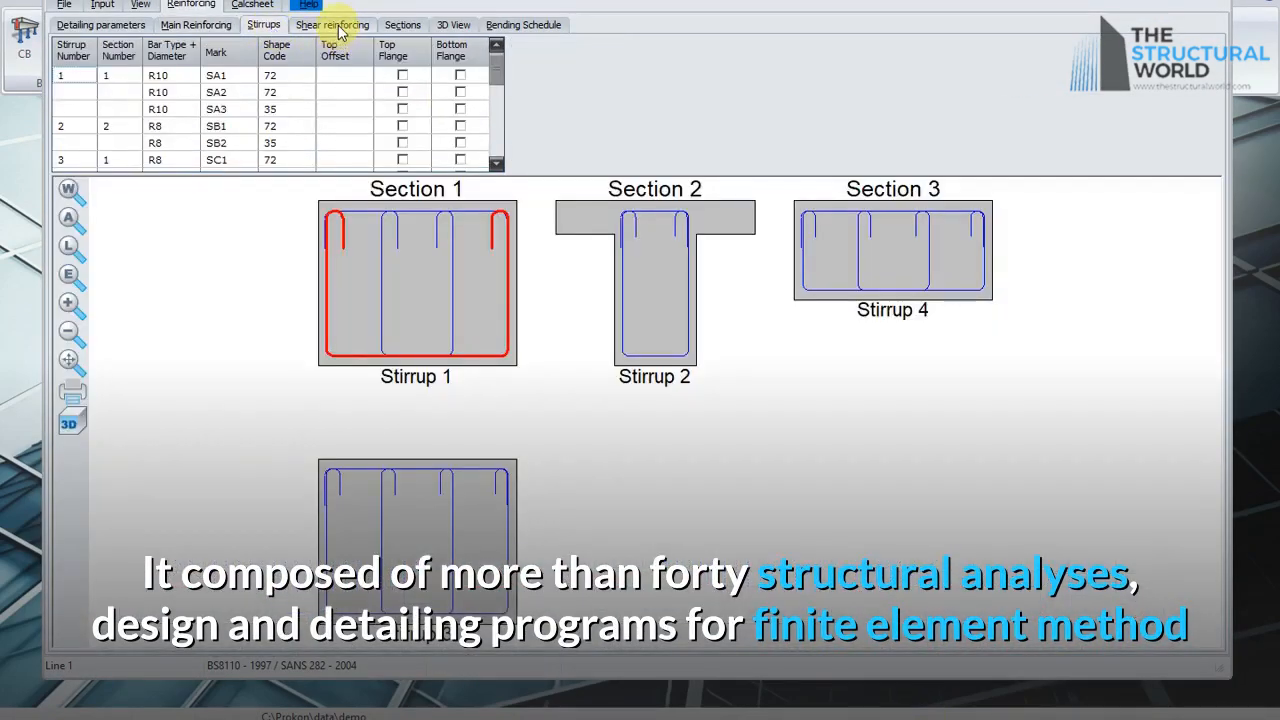
{"action": "left_click", "coordinate": [332, 24]}
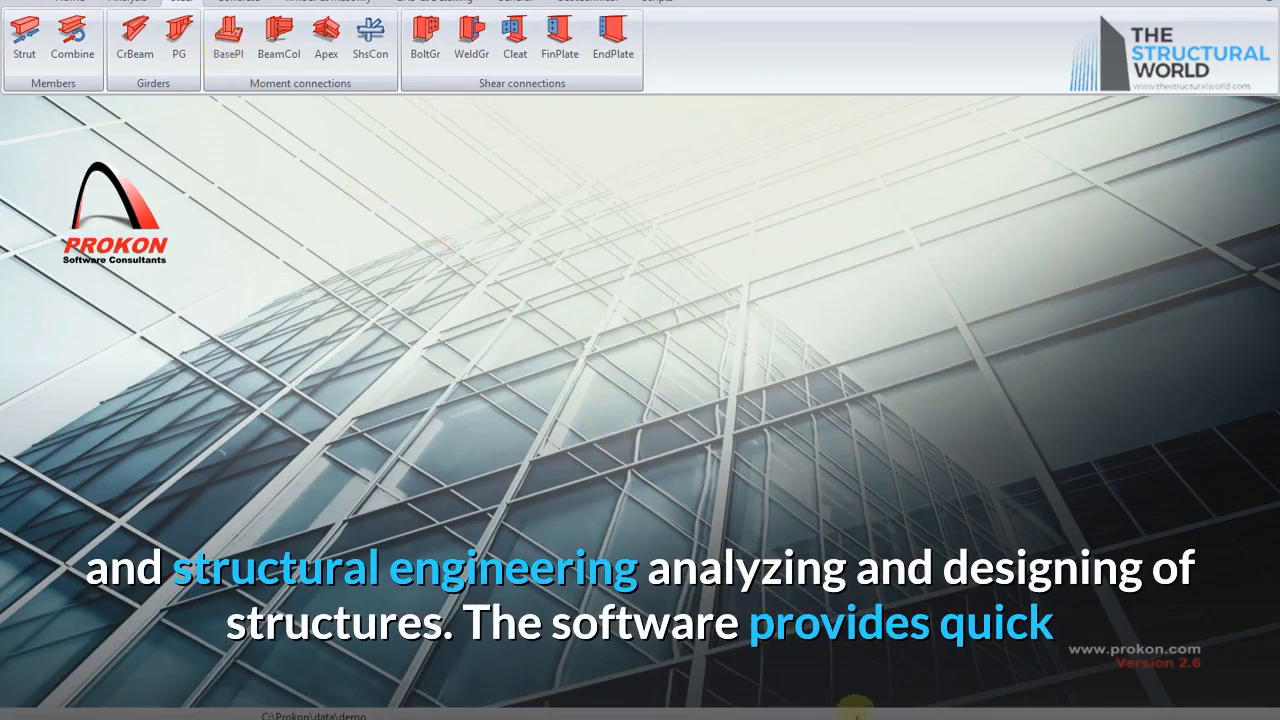
- Review the Base Plate Design and the 3D barrel-vault frame example, then go back to the launcher
{"action": "left_click", "coordinate": [228, 38]}
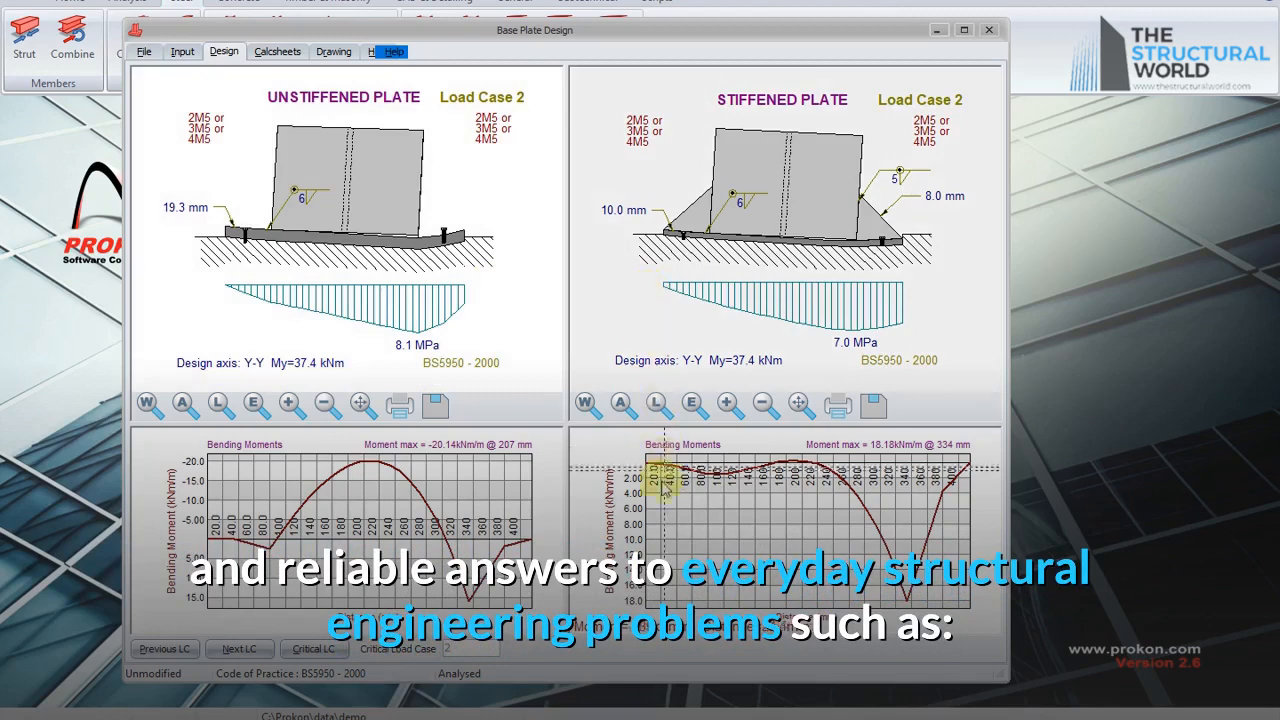
{"action": "mouse_move", "coordinate": [450, 508]}
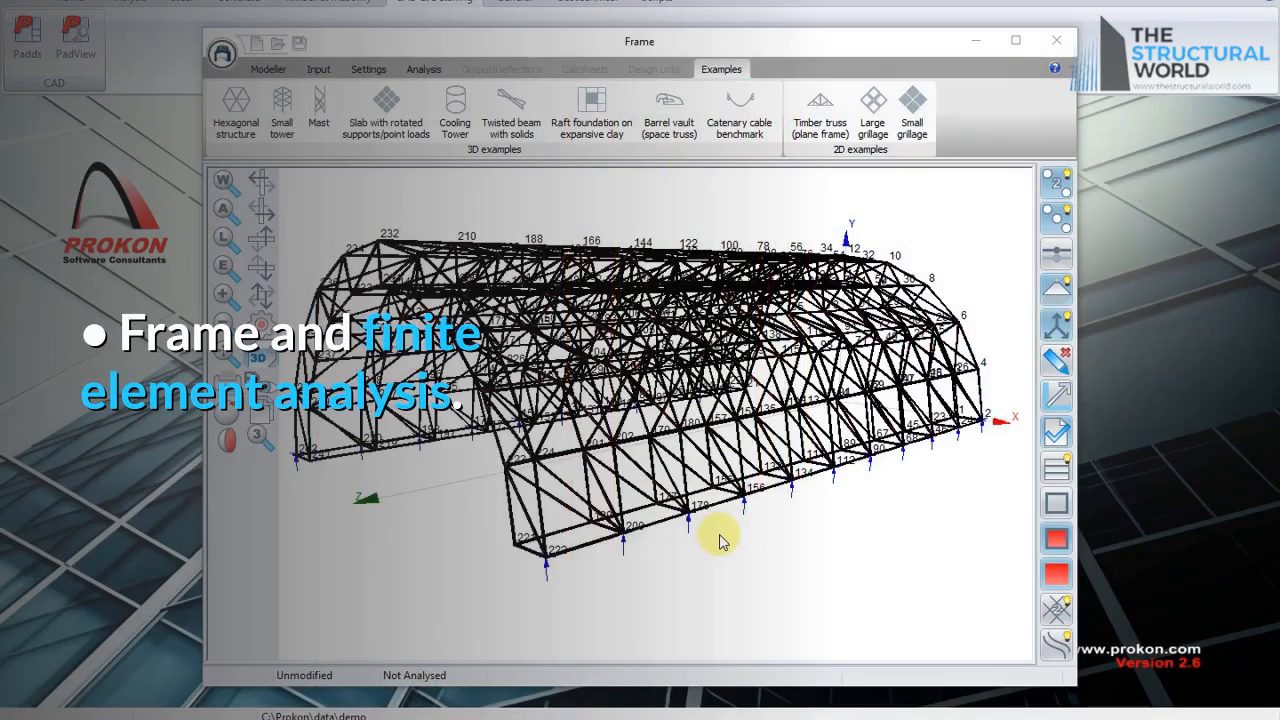
{"action": "left_click", "coordinate": [820, 110]}
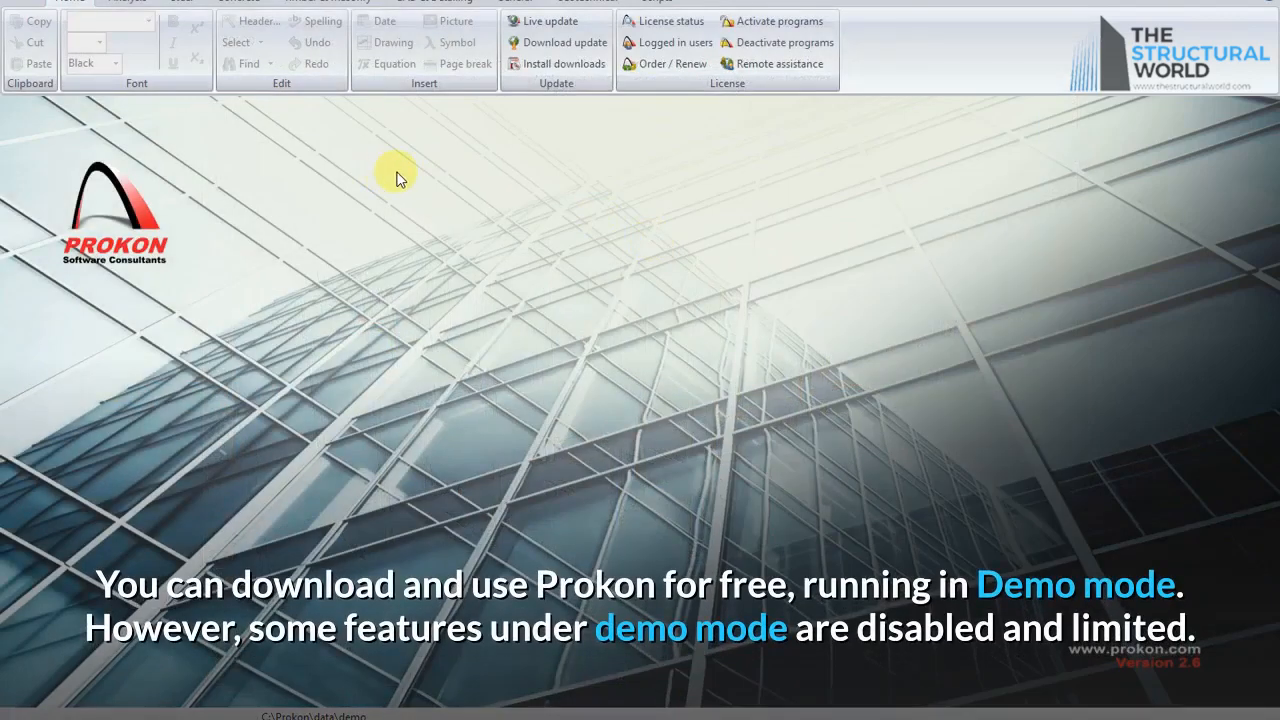
{"action": "mouse_move", "coordinate": [268, 124]}
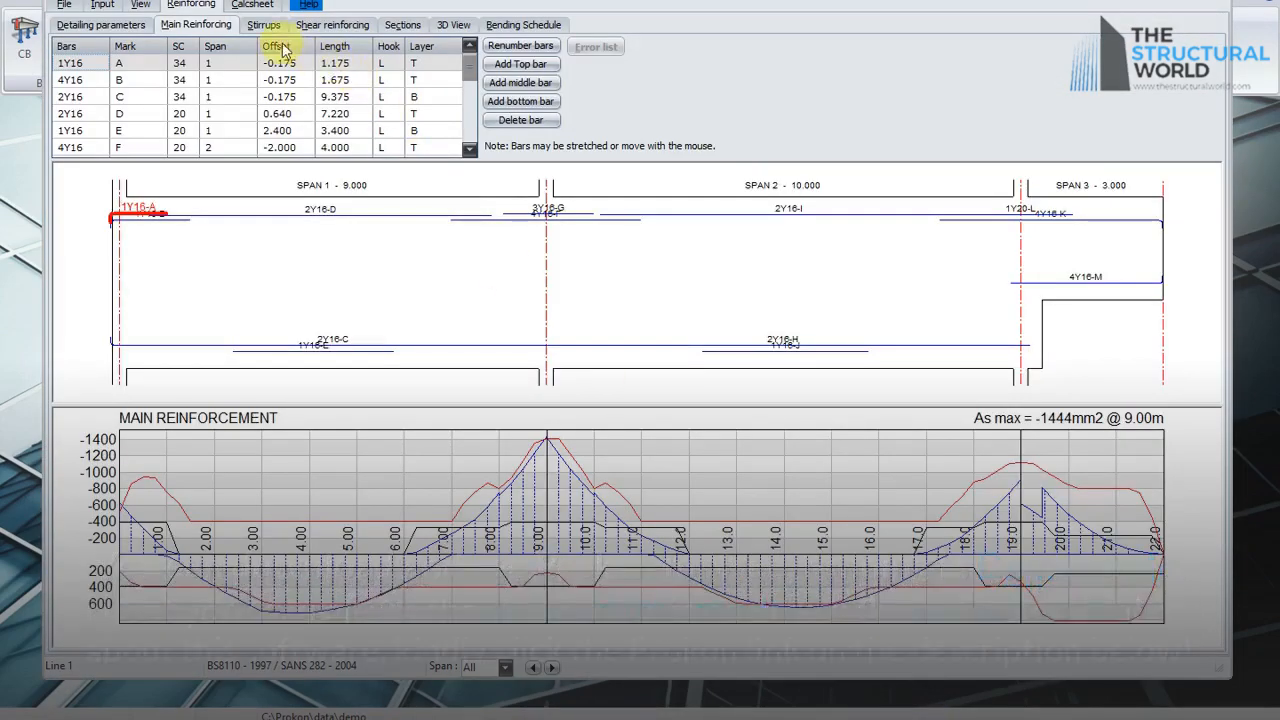
- Show the beam's stirrup details and shear reinforcement layout in the detailing module
{"action": "left_click", "coordinate": [264, 24]}
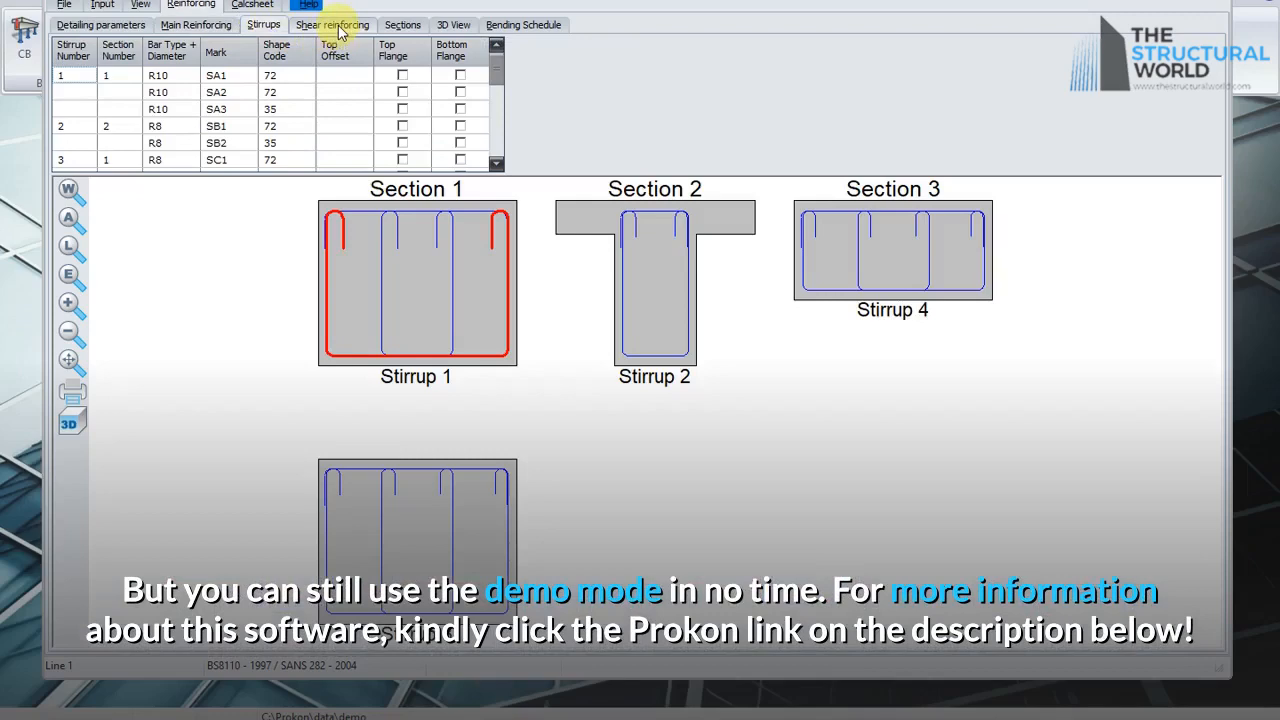
{"action": "left_click", "coordinate": [332, 24]}
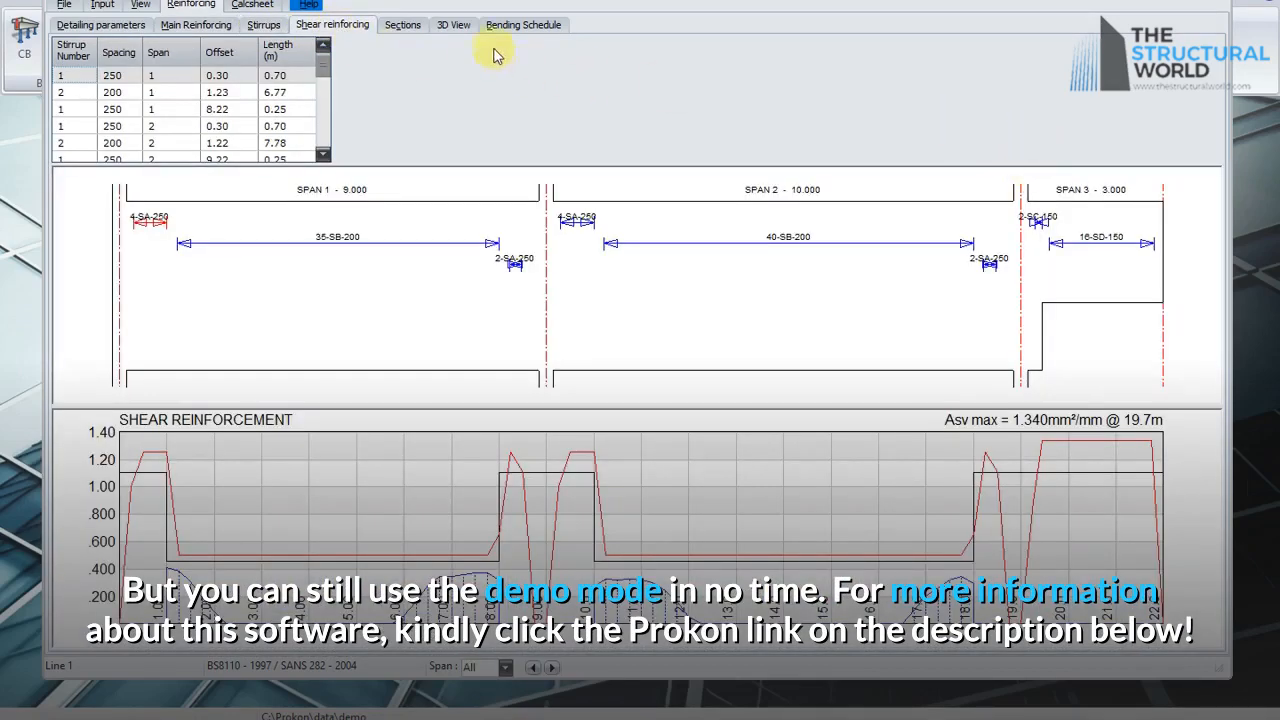
{"action": "left_click", "coordinate": [452, 24]}
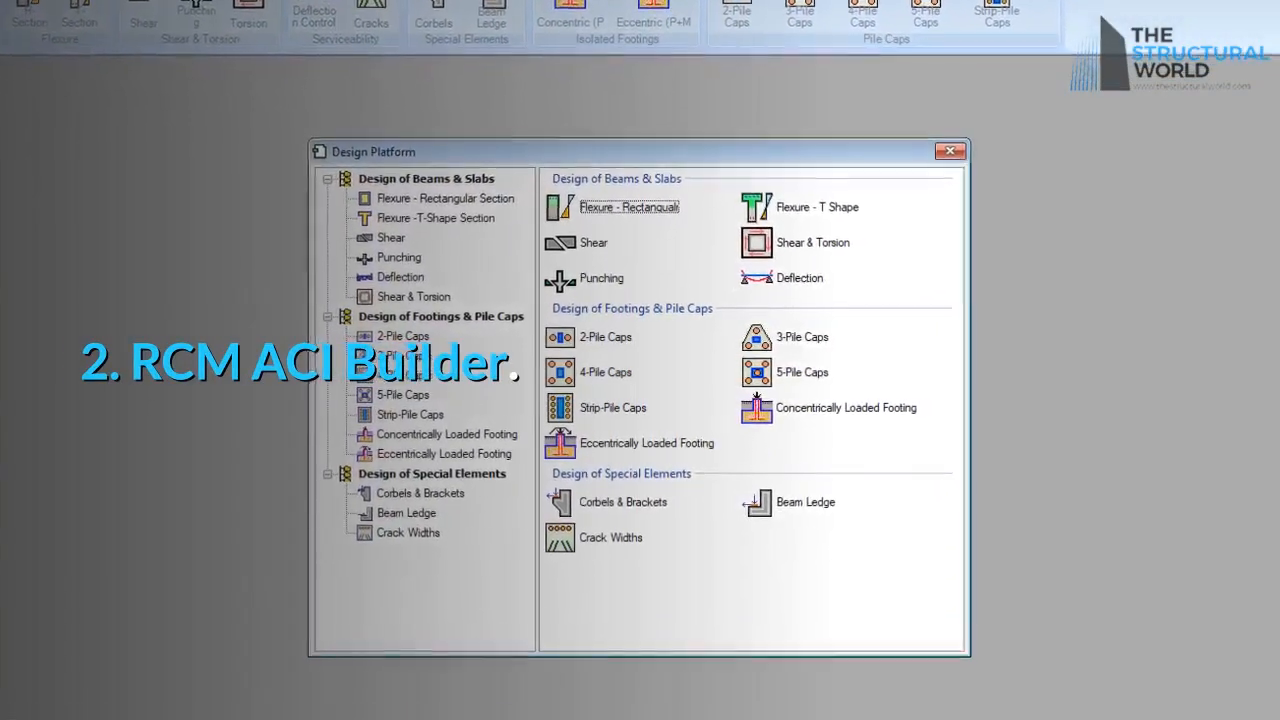
- Review the About Program window's version and member-design product list, then dismiss it
{"action": "left_click", "coordinate": [124, 36]}
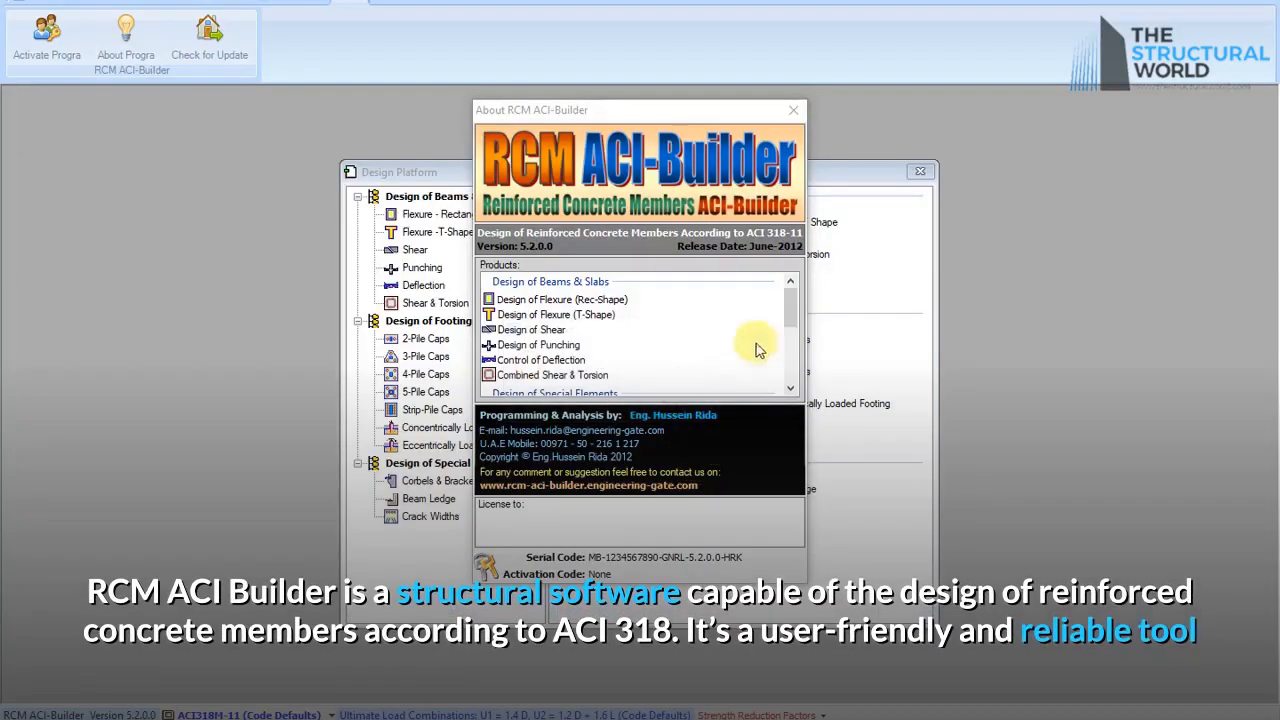
{"action": "scroll", "scroll_direction": "down", "scroll_amount": 3}
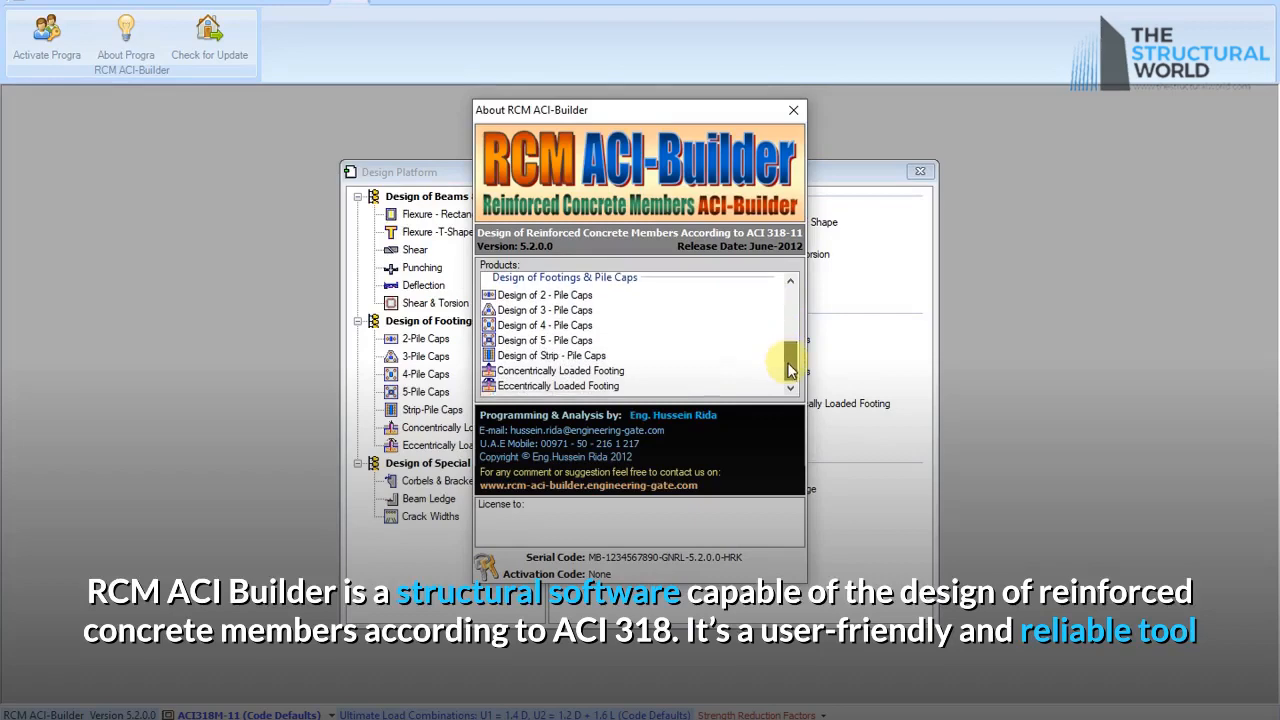
{"action": "left_click", "coordinate": [792, 110]}
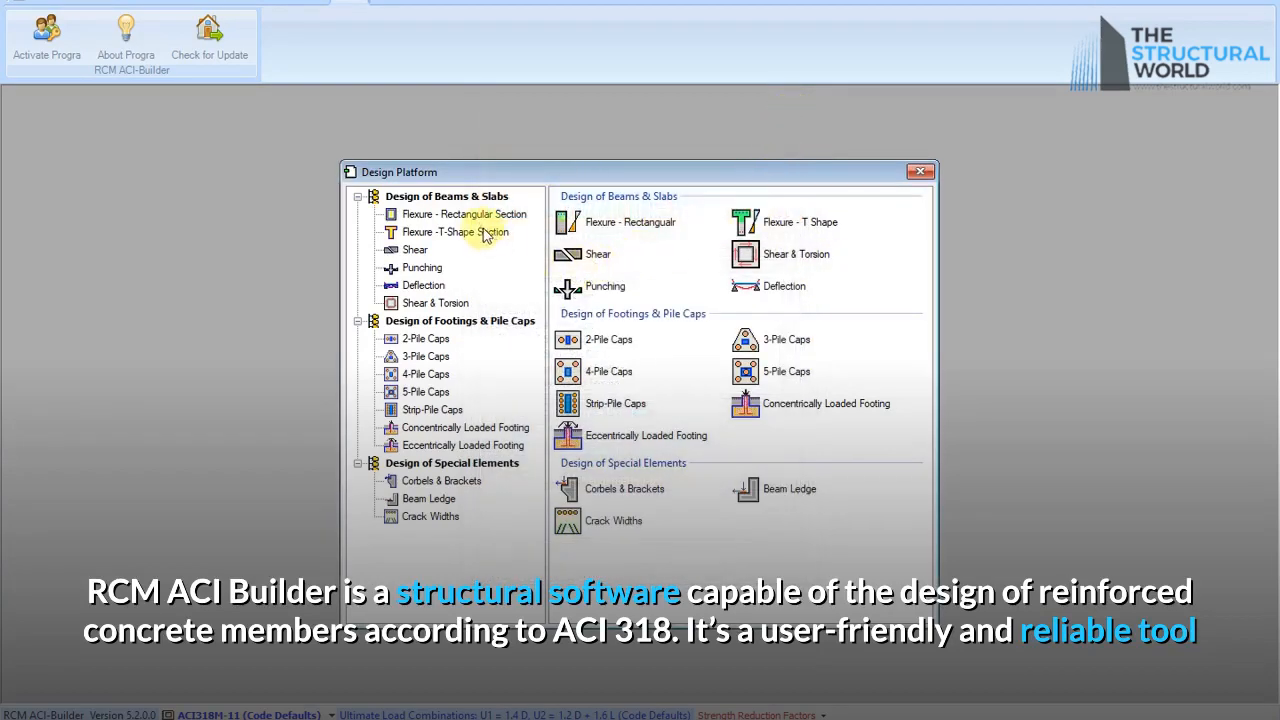
- Launch the Flexure - Rectangular Section design from the Design Platform
{"action": "left_click", "coordinate": [464, 214]}
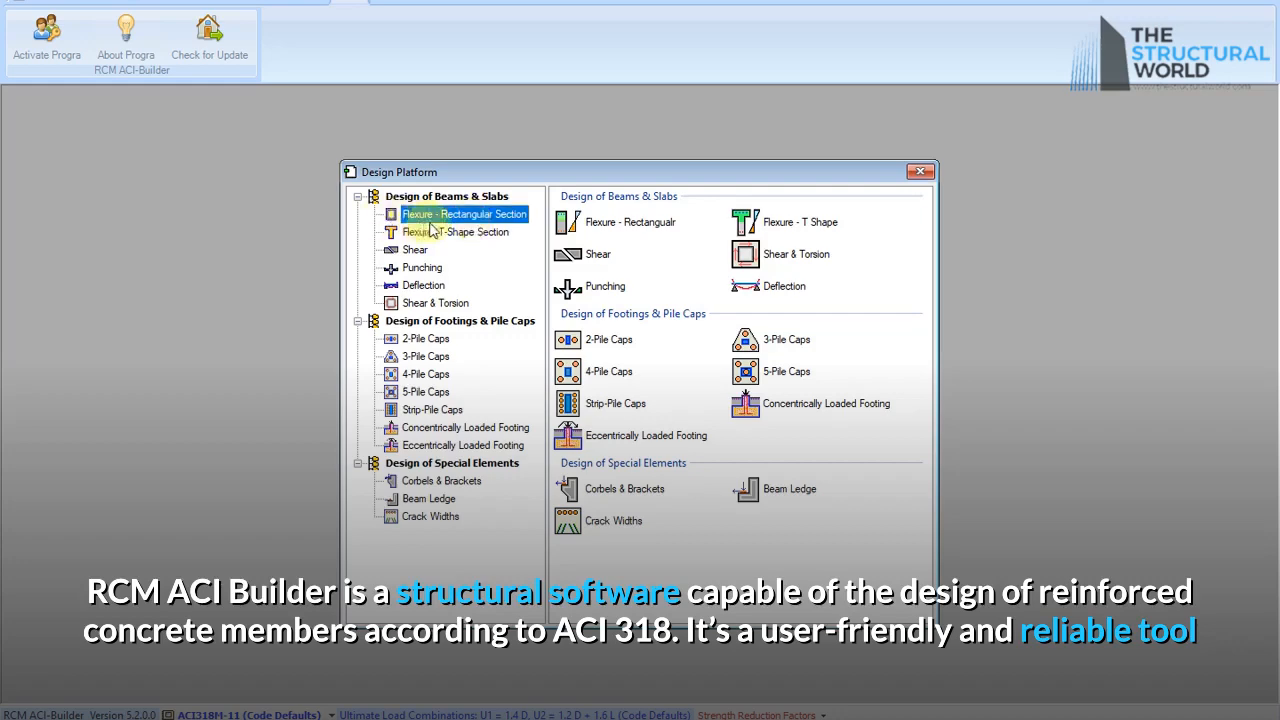
{"action": "double_click", "coordinate": [464, 214]}
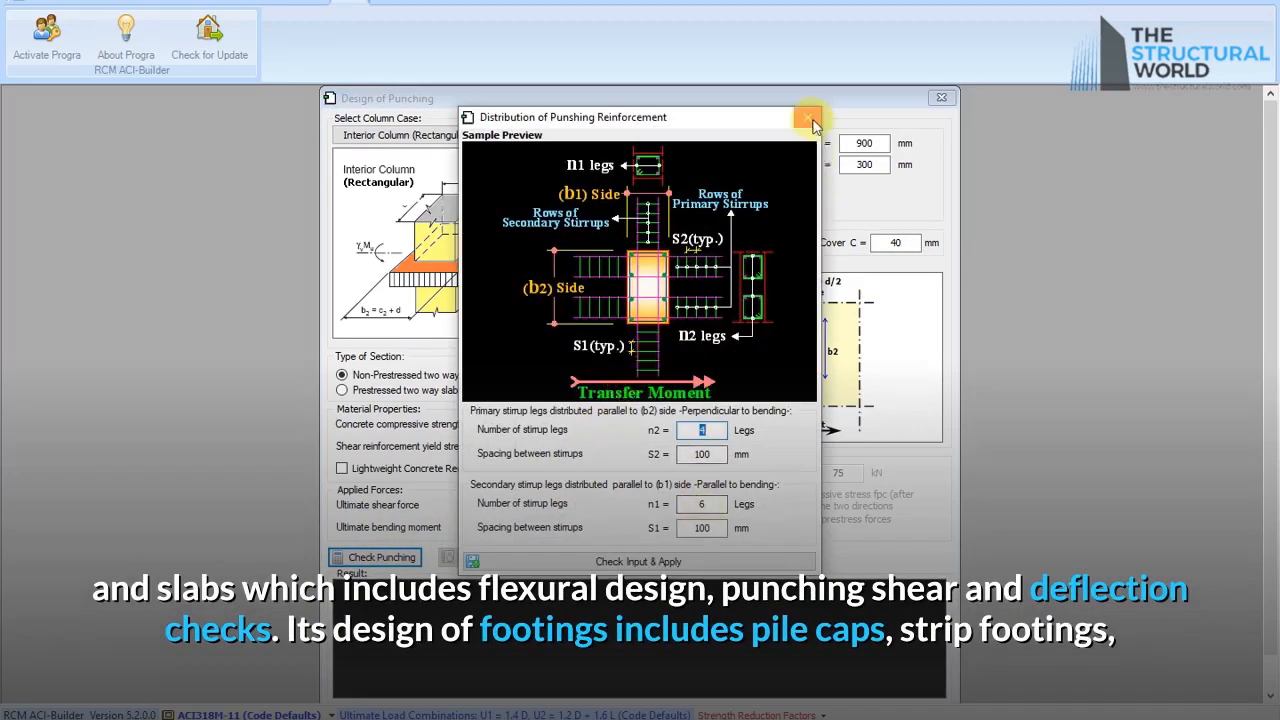
- Leave the punching reinforcement preview and bring up the 4-Pile Caps design inputs
{"action": "left_click", "coordinate": [808, 116]}
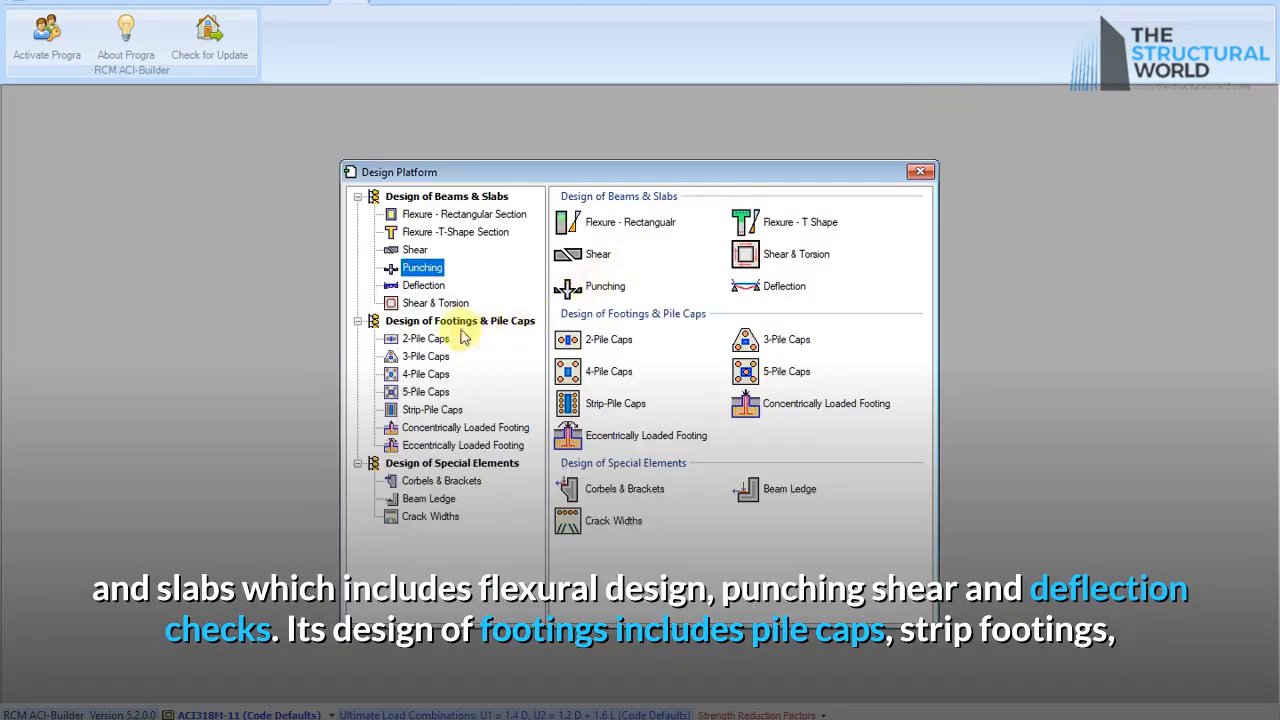
{"action": "left_click", "coordinate": [424, 284]}
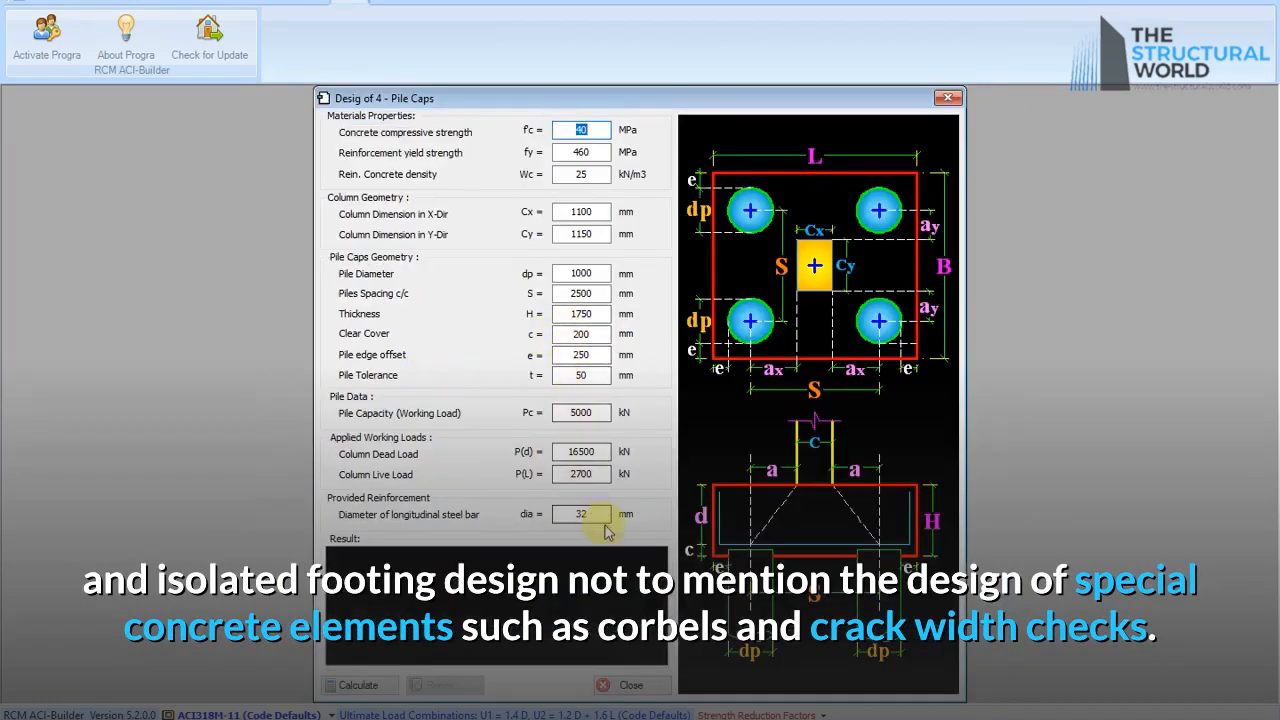
{"action": "left_click", "coordinate": [356, 684]}
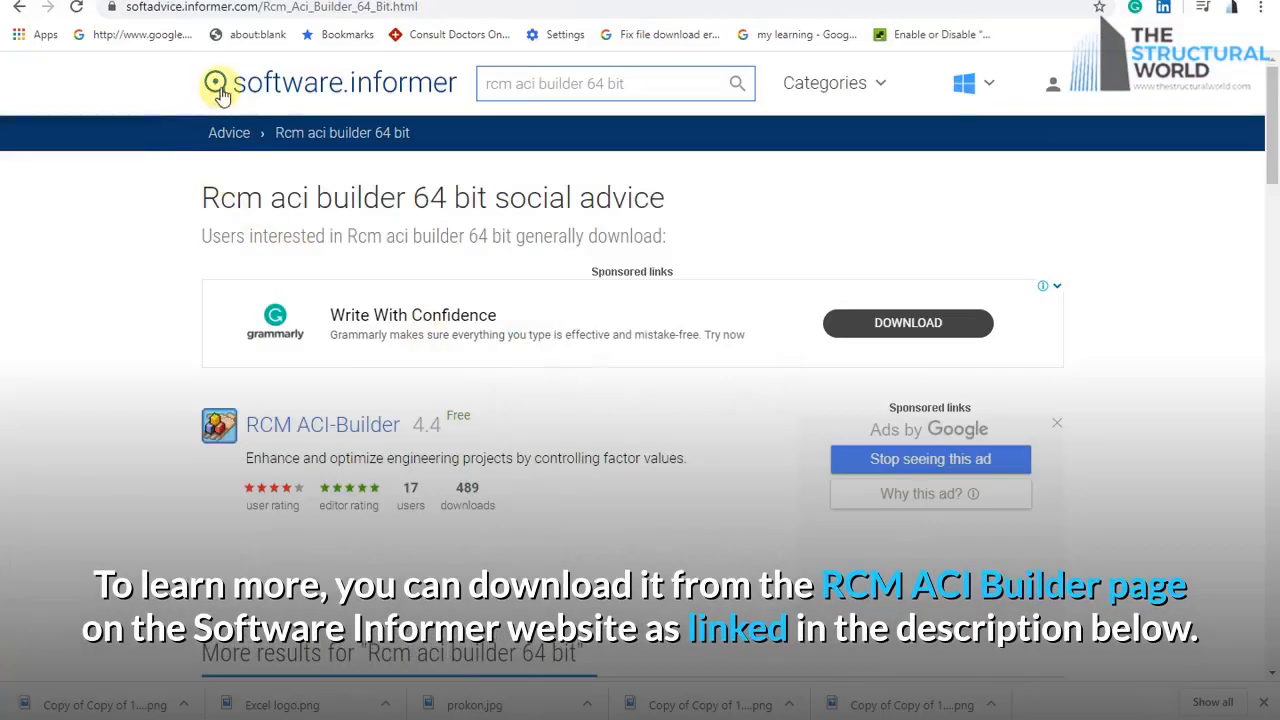
{"action": "mouse_move", "coordinate": [398, 110]}
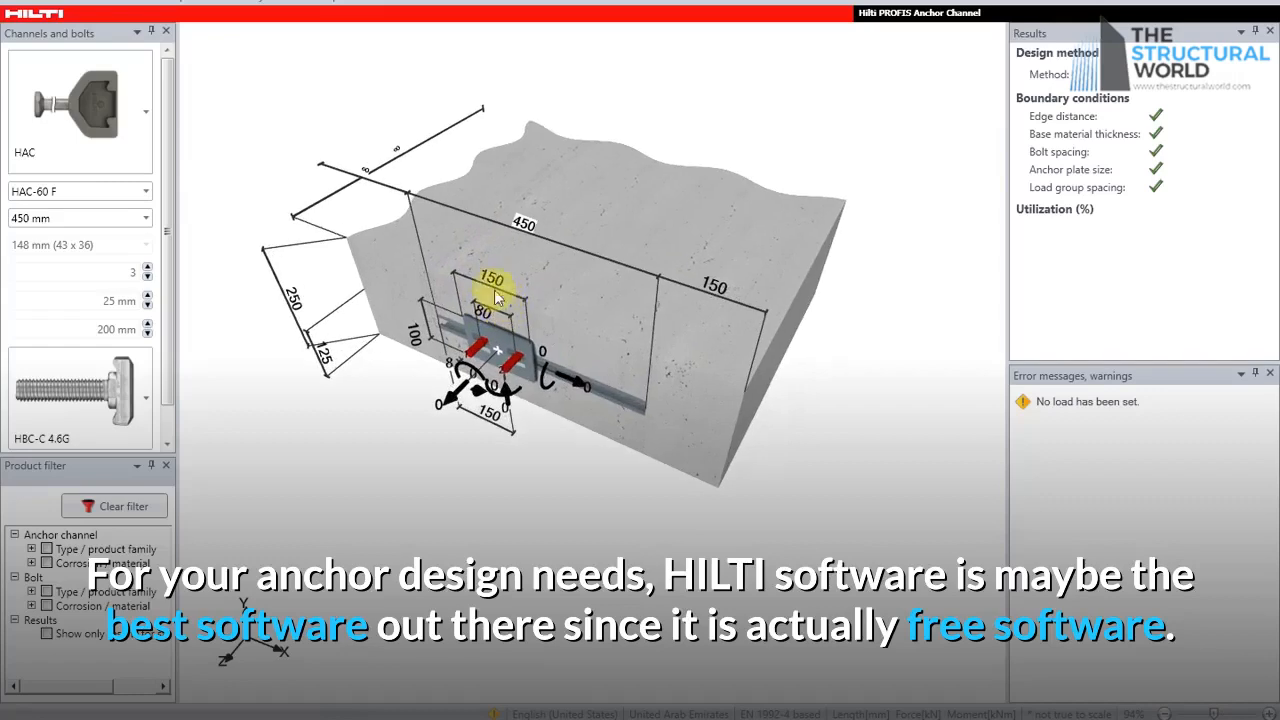
{"action": "left_click", "coordinate": [186, 48]}
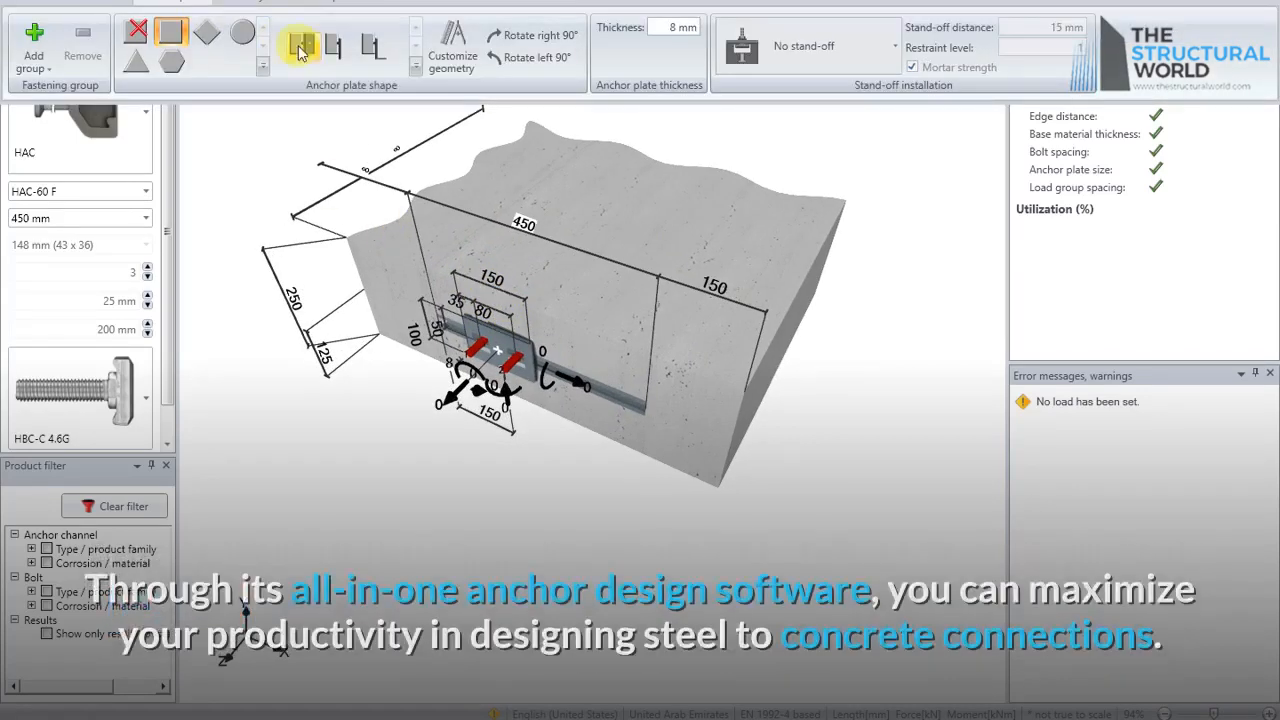
{"action": "left_click", "coordinate": [302, 48]}
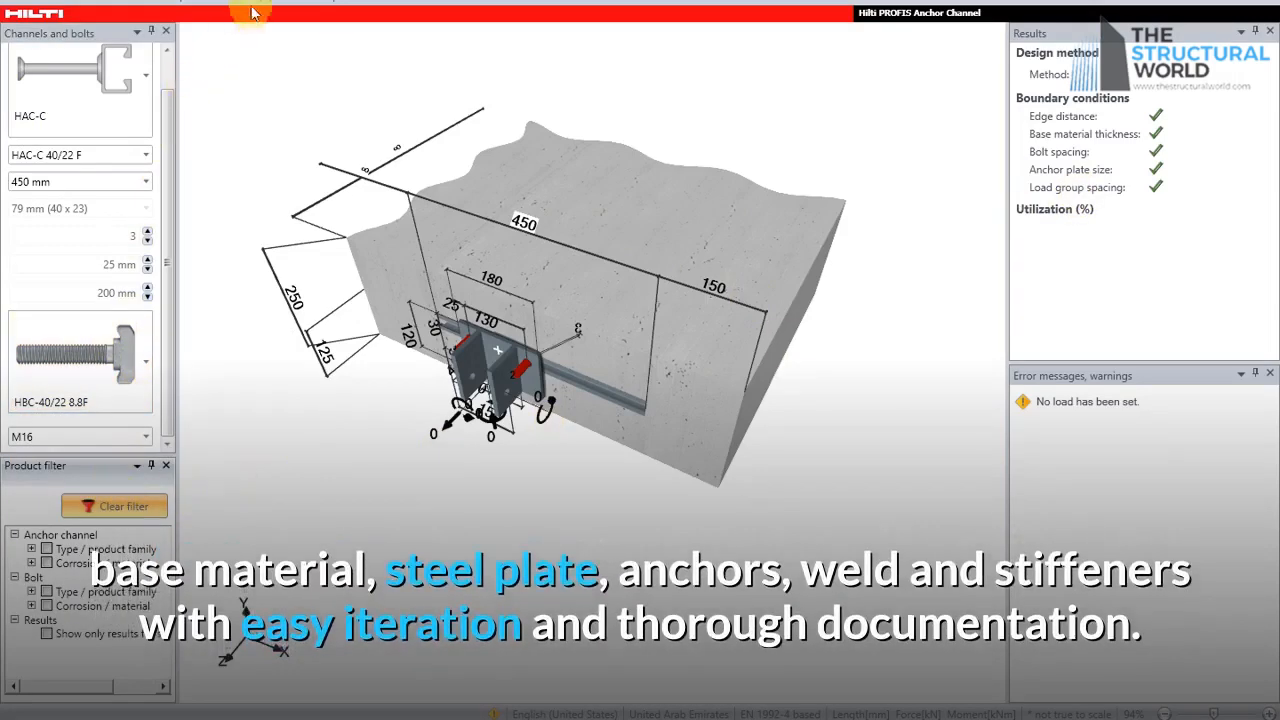
{"action": "mouse_move", "coordinate": [400, 6]}
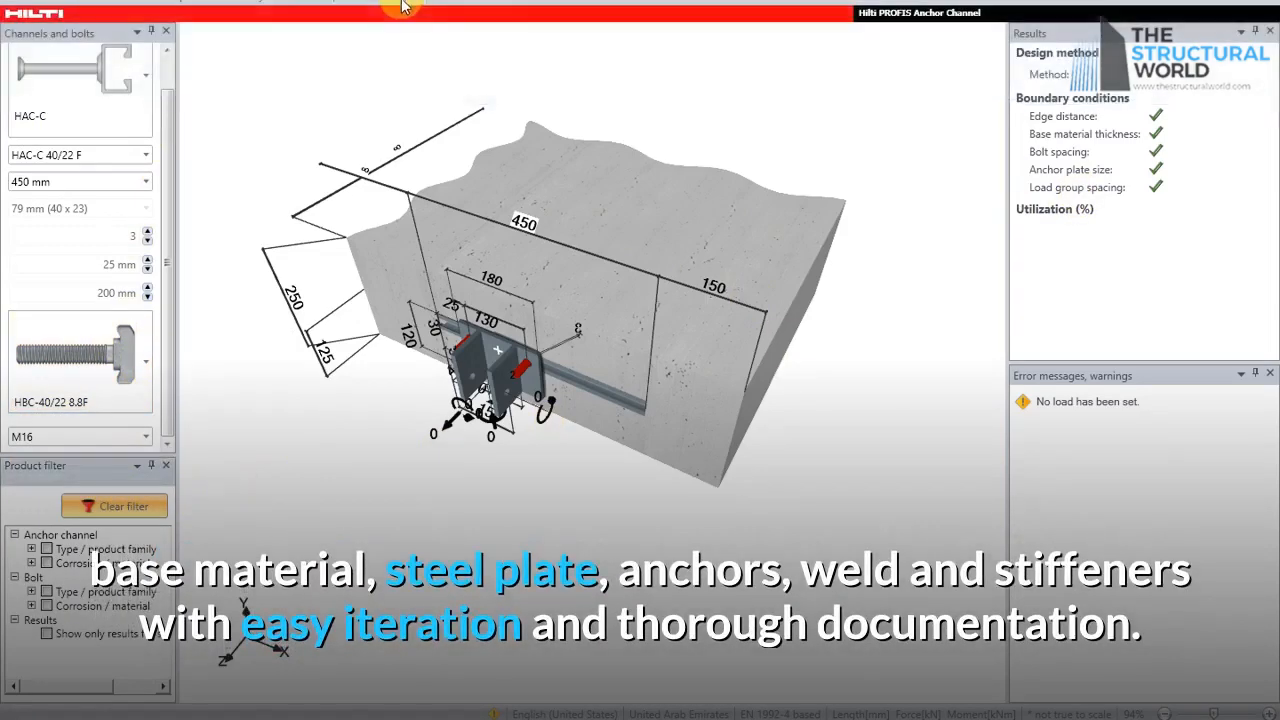
{"action": "left_click", "coordinate": [372, 48]}
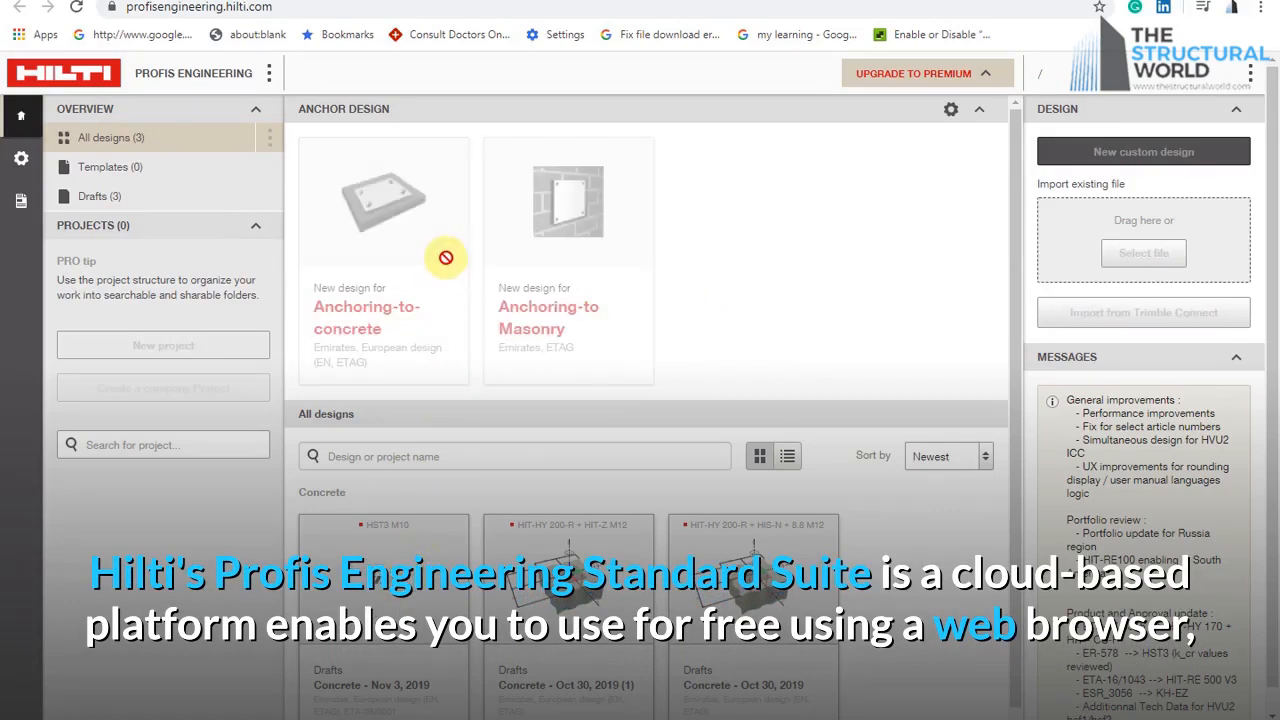
{"action": "mouse_move", "coordinate": [222, 226]}
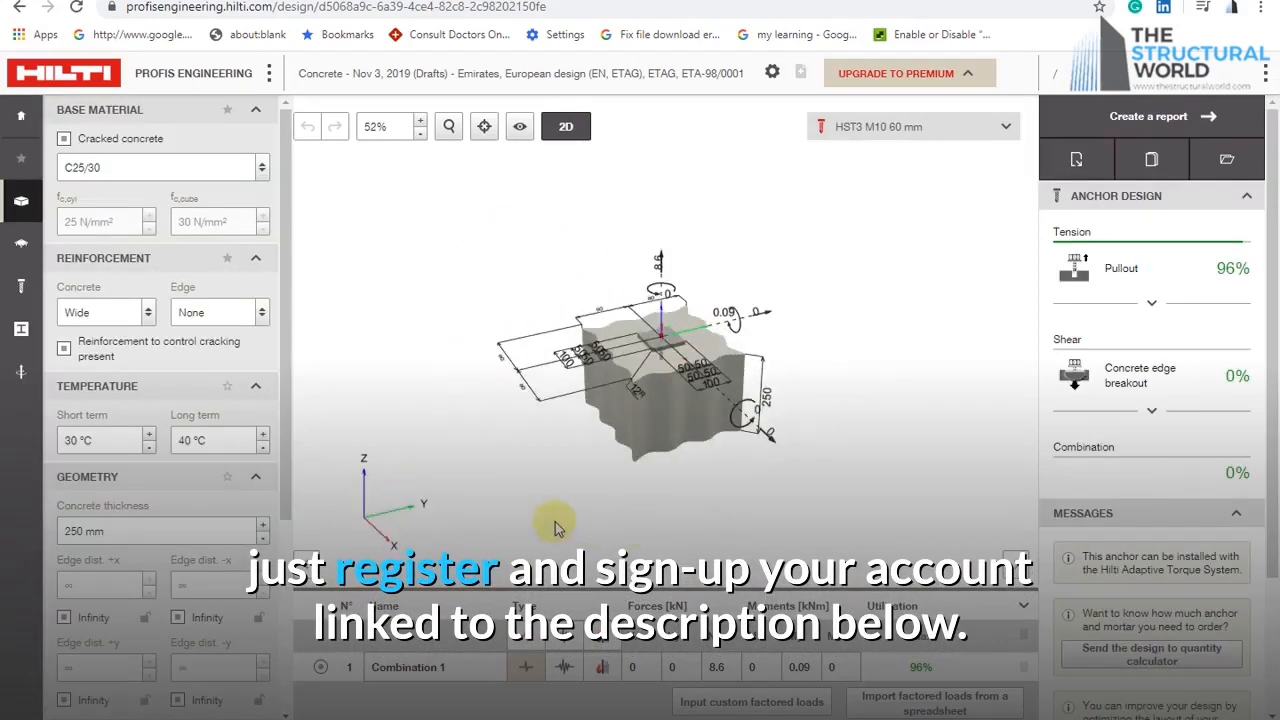
- Orbit the 3D concrete anchor model to inspect the base plate and block from several sides
{"action": "left_click_drag", "start_coordinate": [556, 524], "coordinate": [490, 170]}
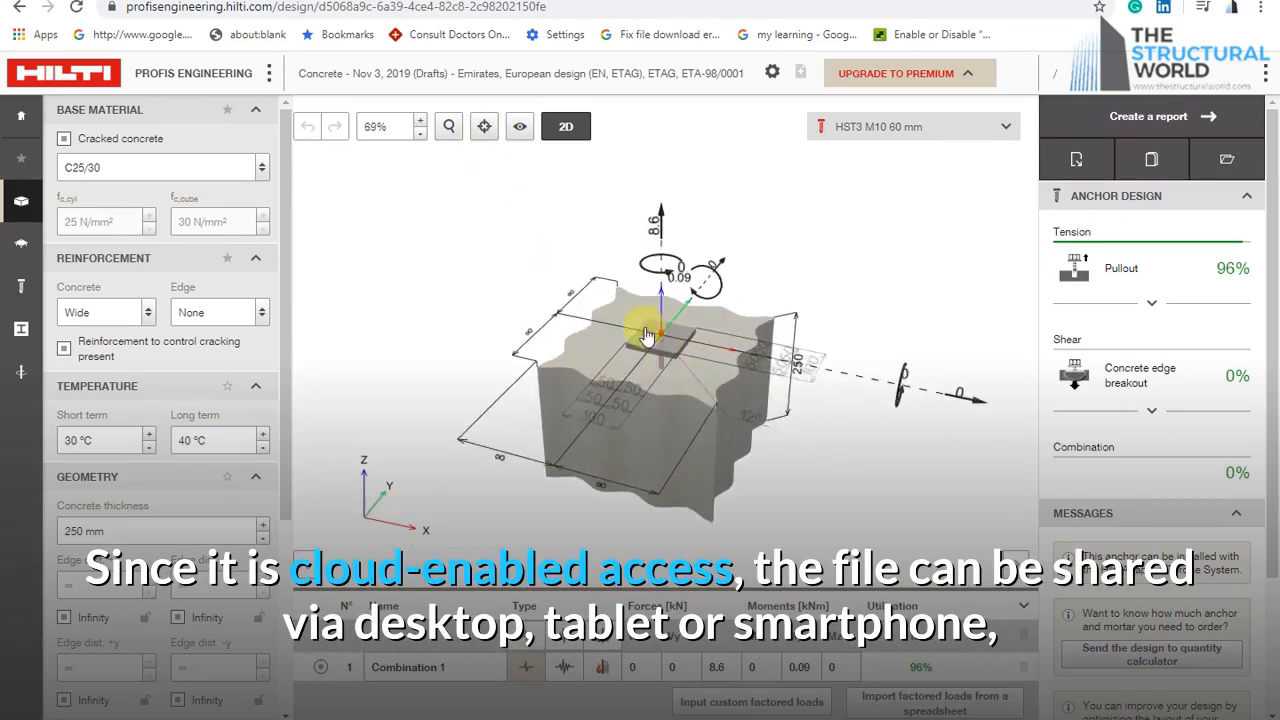
{"action": "left_click_drag", "start_coordinate": [644, 336], "coordinate": [784, 478]}
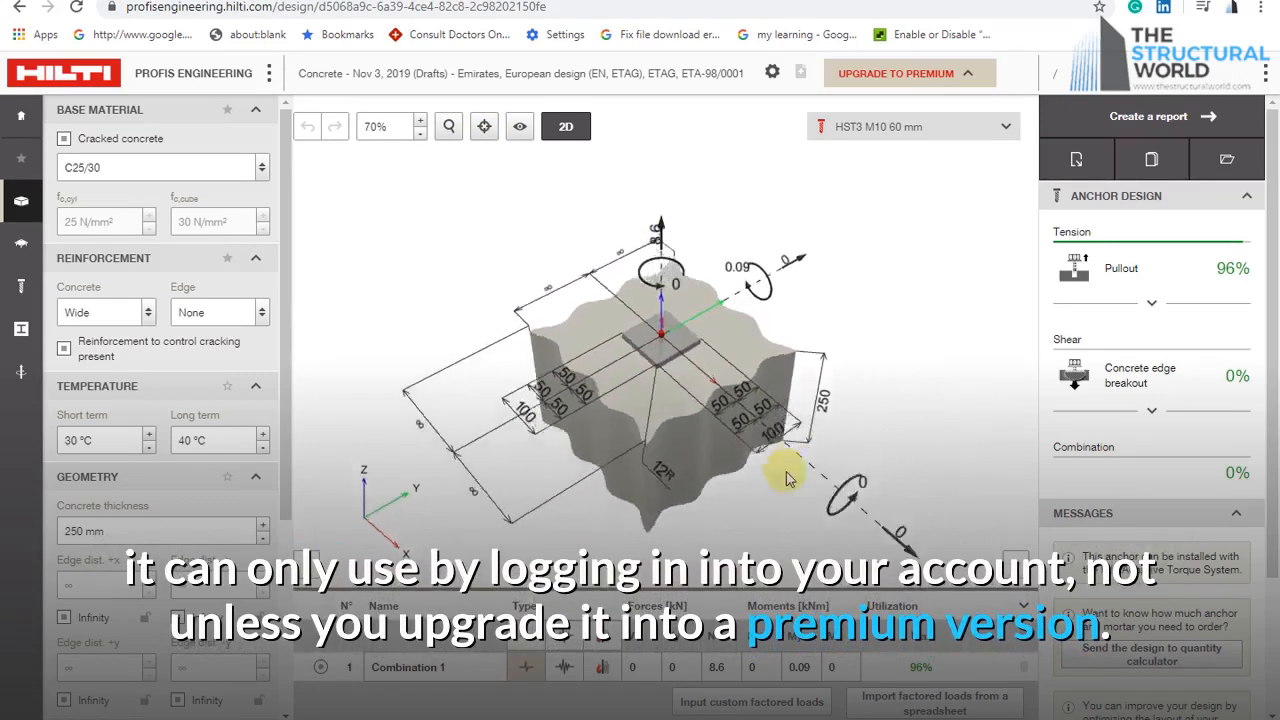
{"action": "left_click_drag", "start_coordinate": [784, 478], "coordinate": [660, 430]}
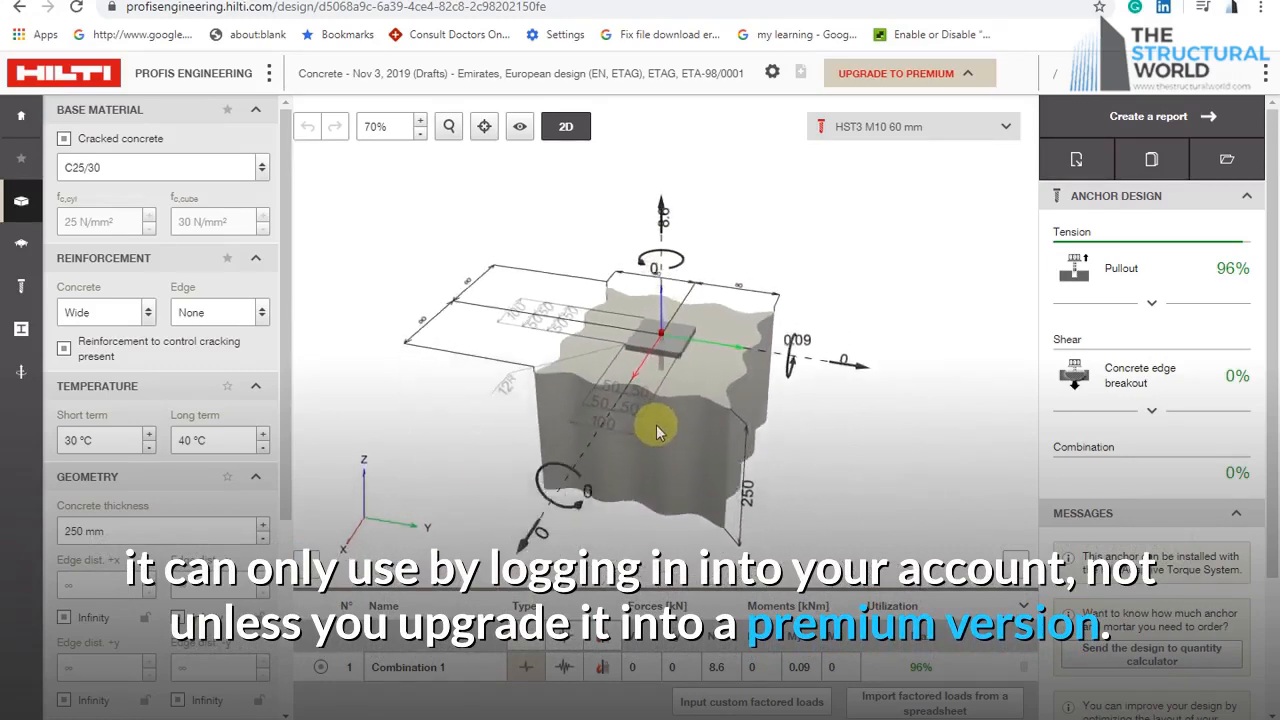
{"action": "left_click_drag", "start_coordinate": [660, 430], "coordinate": [930, 324]}
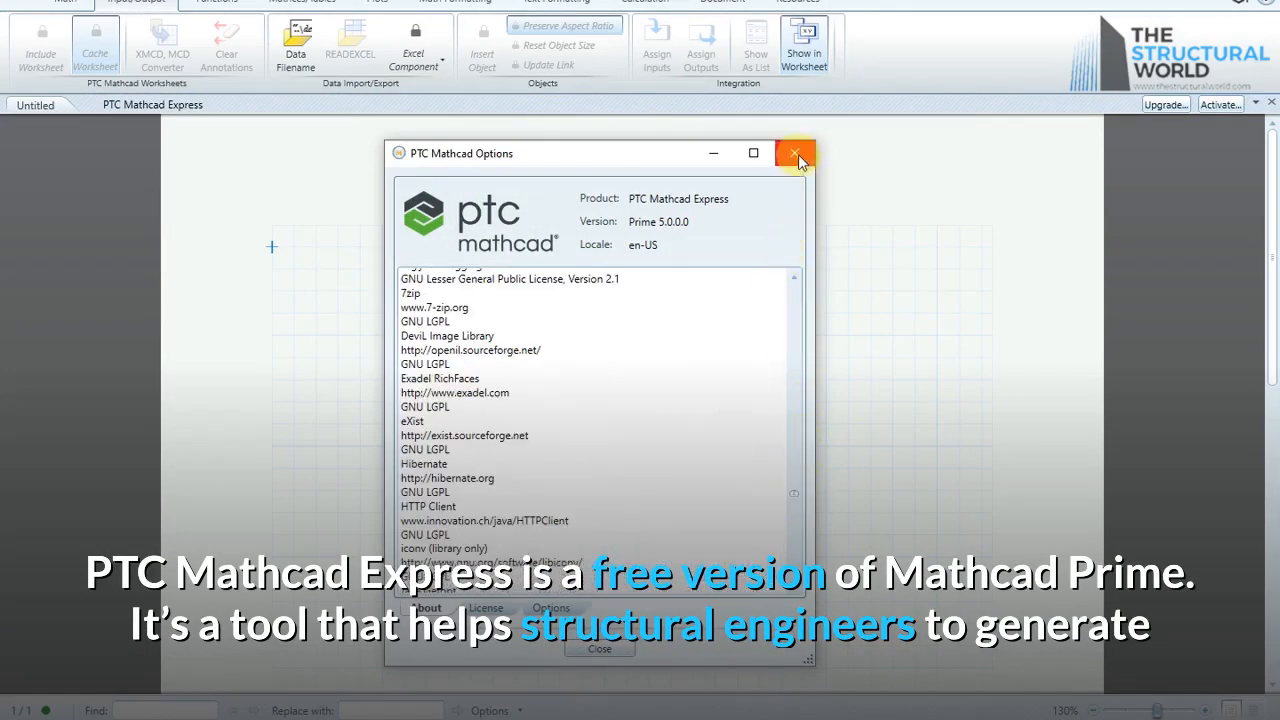
- Dismiss the About window, show the Math operators palette, then the built-in Functions categories
{"action": "left_click", "coordinate": [796, 152]}
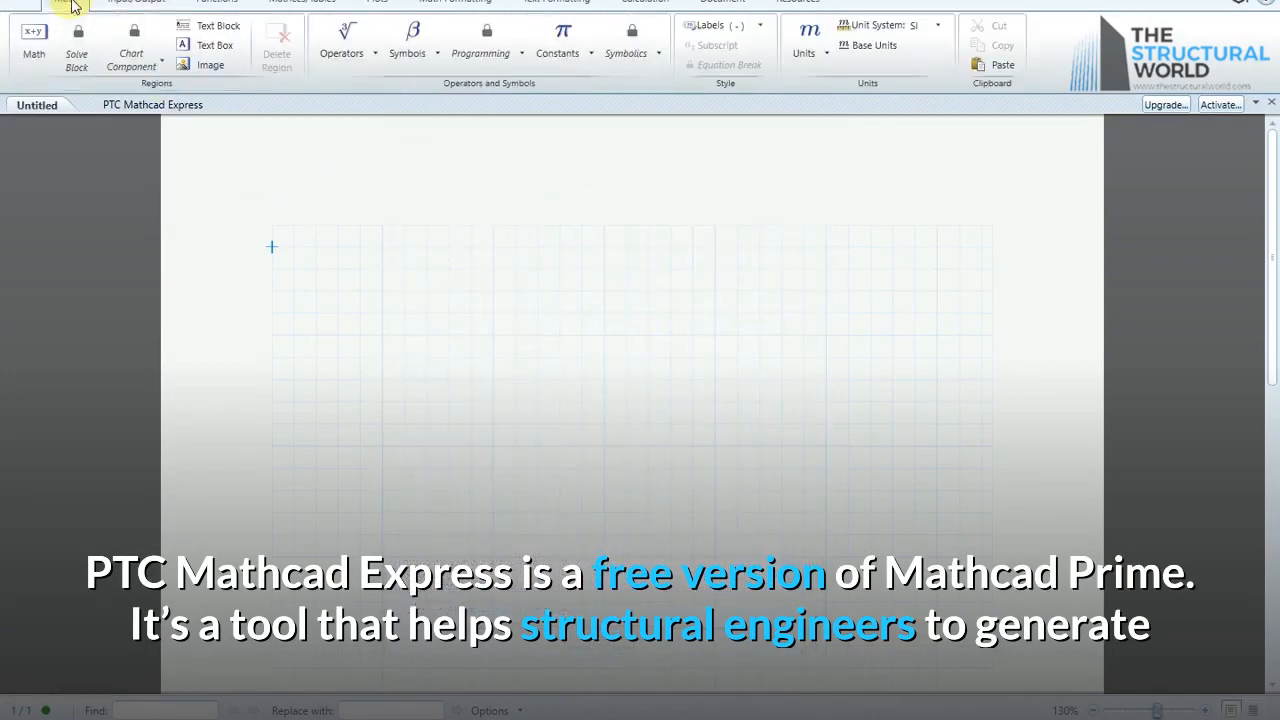
{"action": "left_click", "coordinate": [132, 48]}
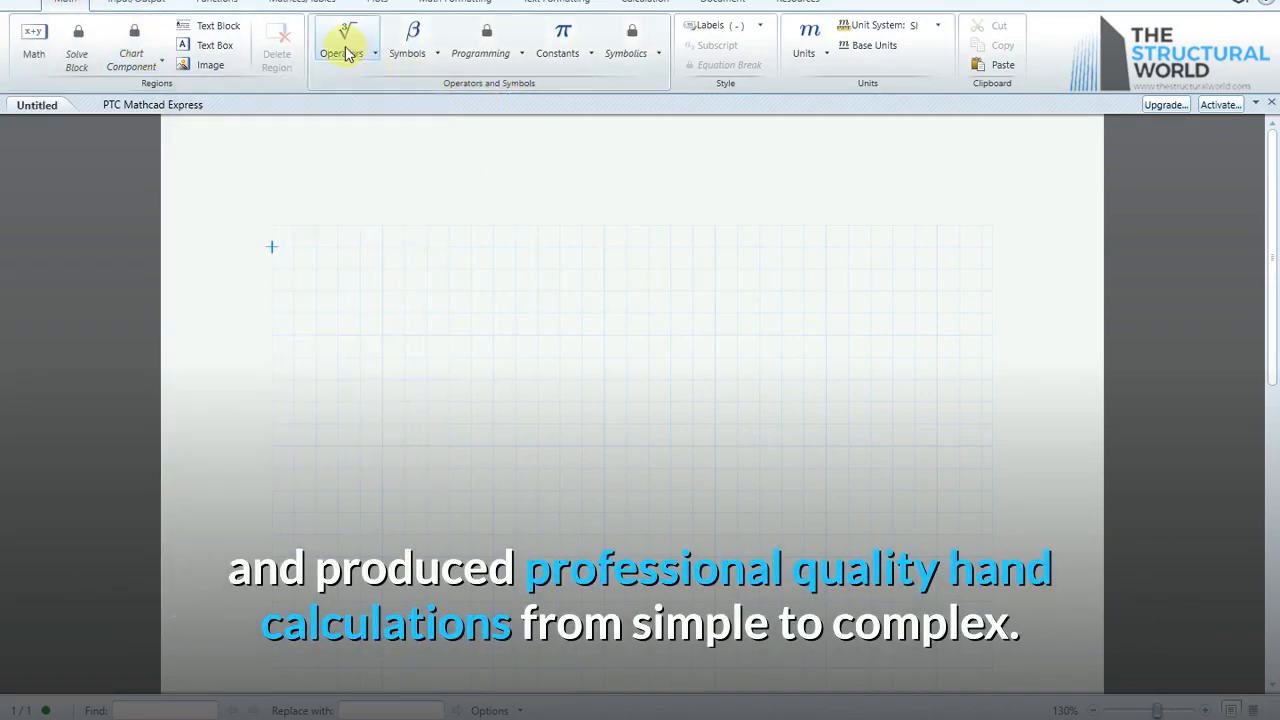
{"action": "left_click", "coordinate": [340, 44]}
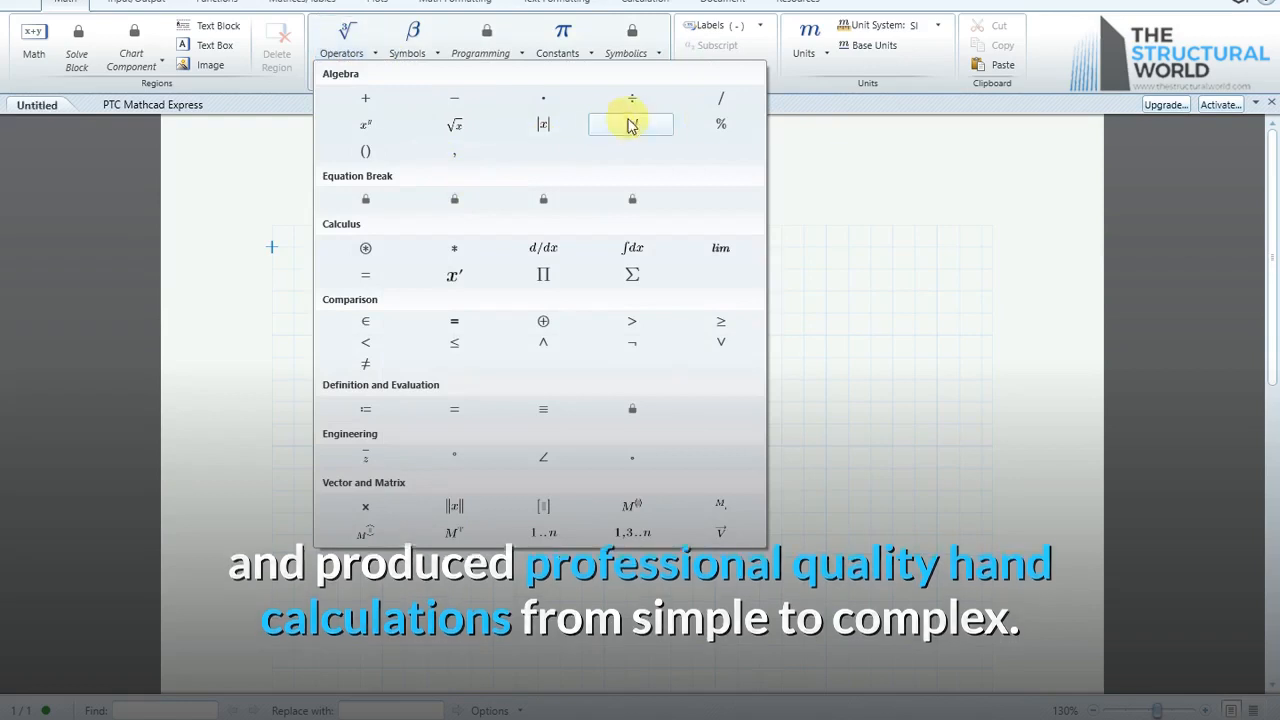
{"action": "left_click", "coordinate": [216, 2]}
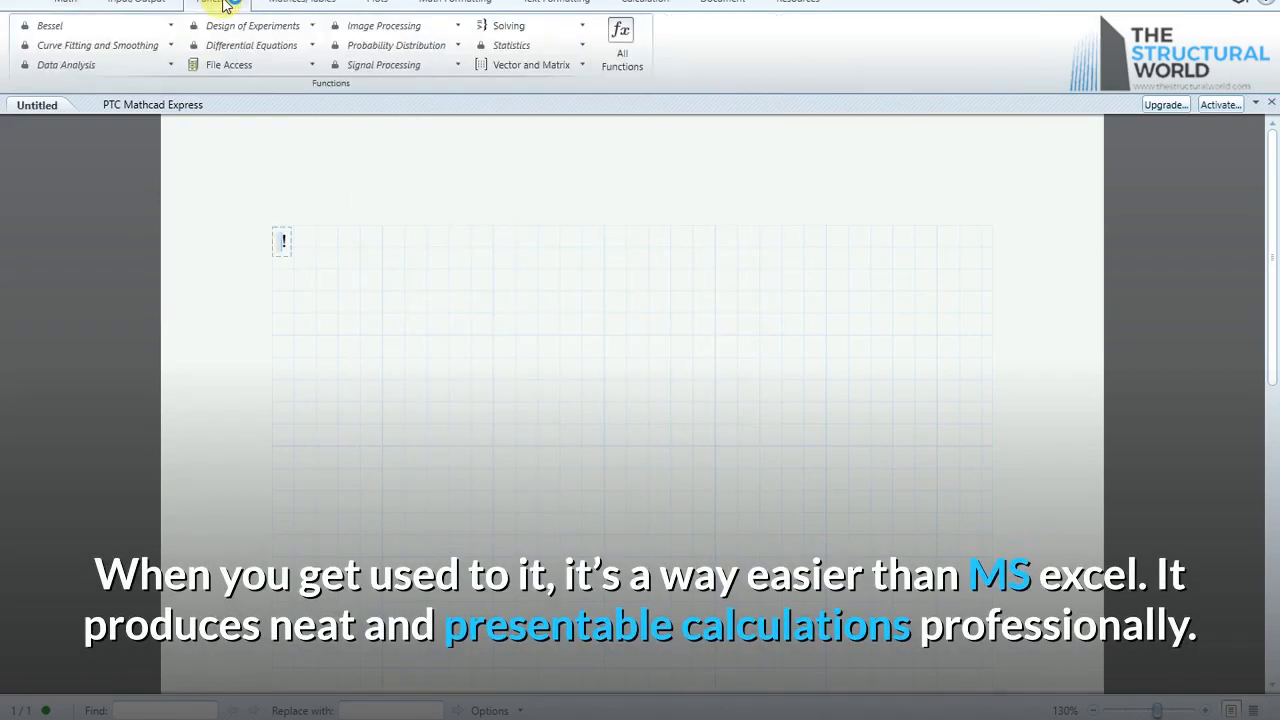
{"action": "left_click", "coordinate": [302, 2]}
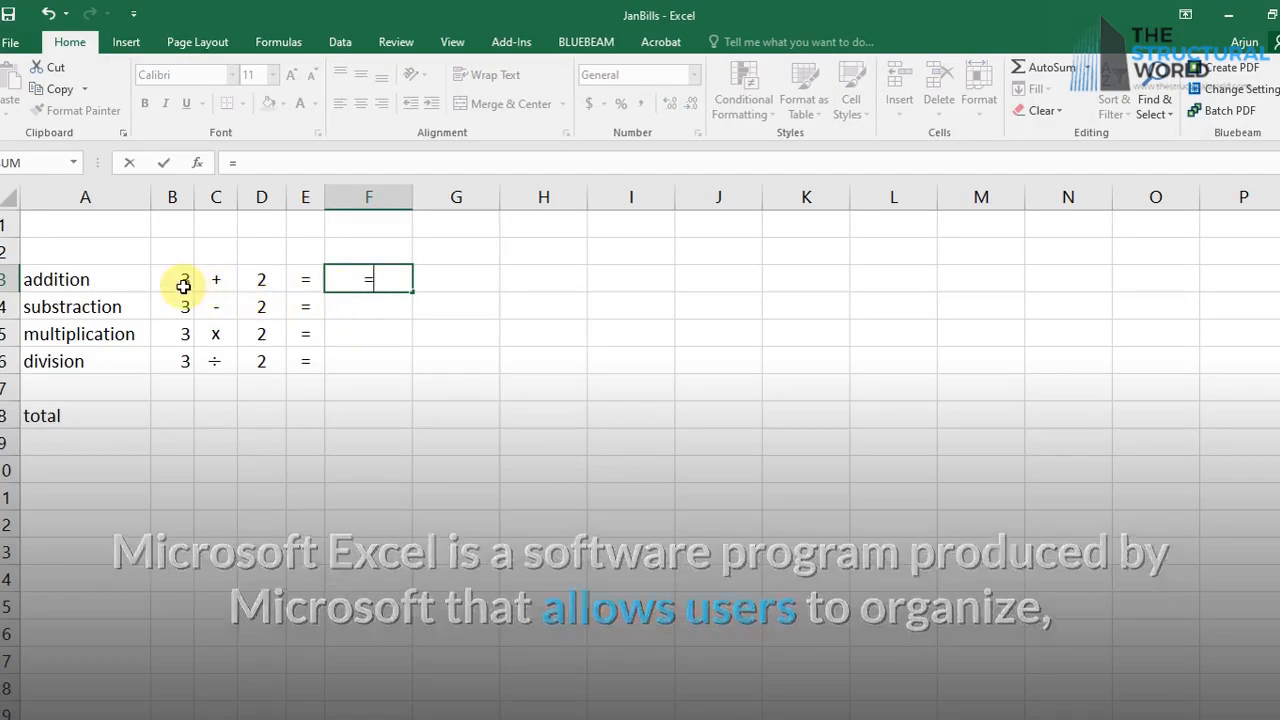
- Enter =B3+D3 in F3 so the addition row returns 5
{"action": "left_click", "coordinate": [172, 280]}
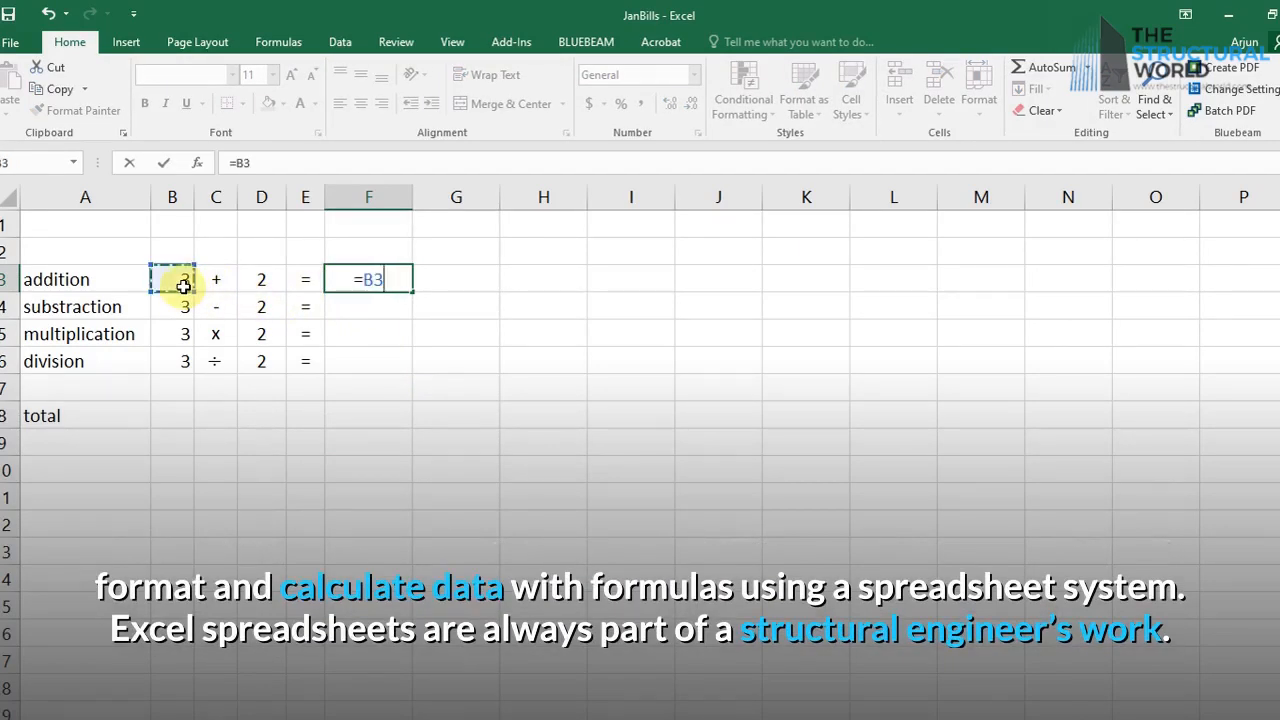
{"action": "key", "text": "enter"}
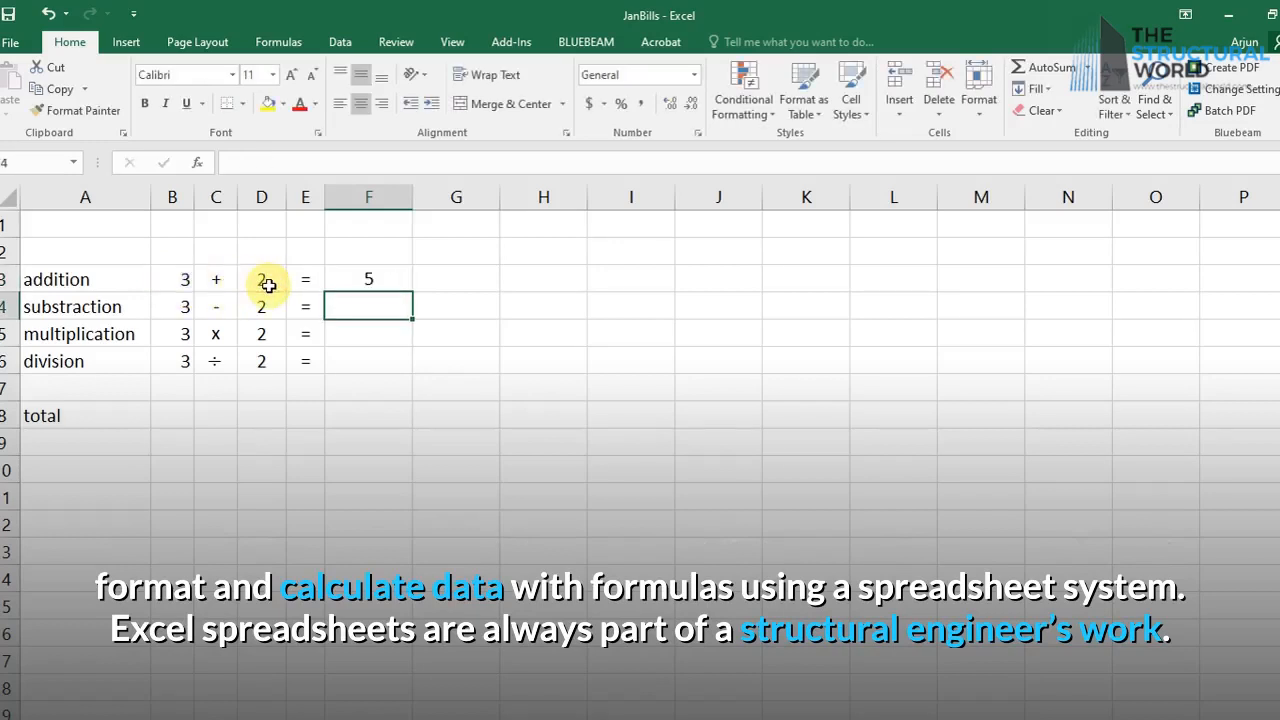
{"action": "left_click", "coordinate": [172, 306]}
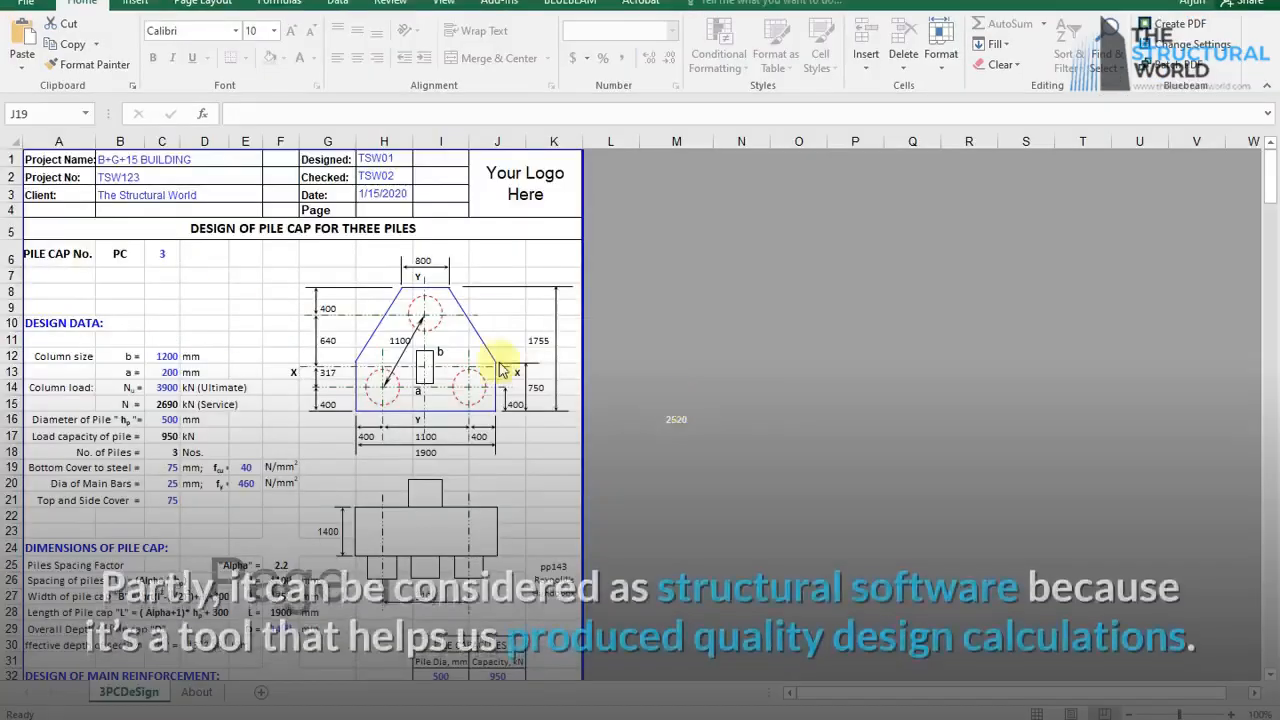
- Scroll through the three-pile cap reinforcement sheet and the combined footing design
{"action": "scroll", "scroll_direction": "down", "scroll_amount": 3}
{"action": "type", "text": "1500"}
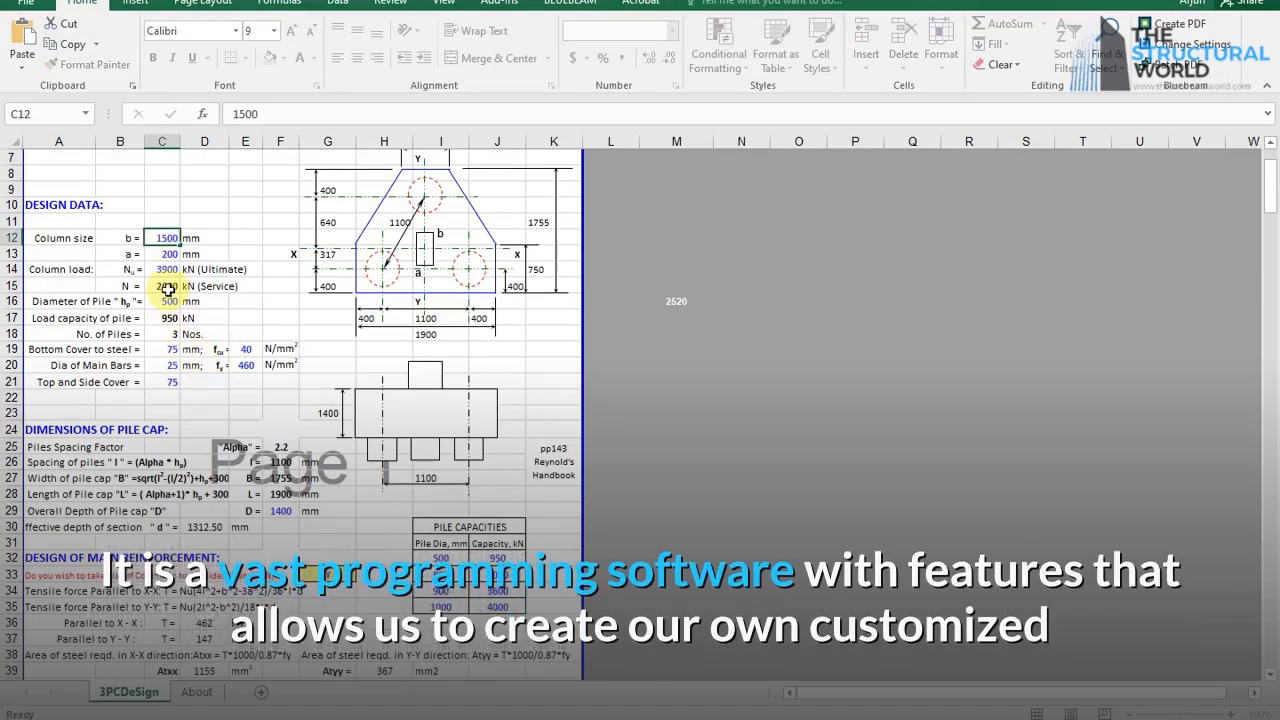
{"action": "scroll", "scroll_direction": "down", "scroll_amount": 3}
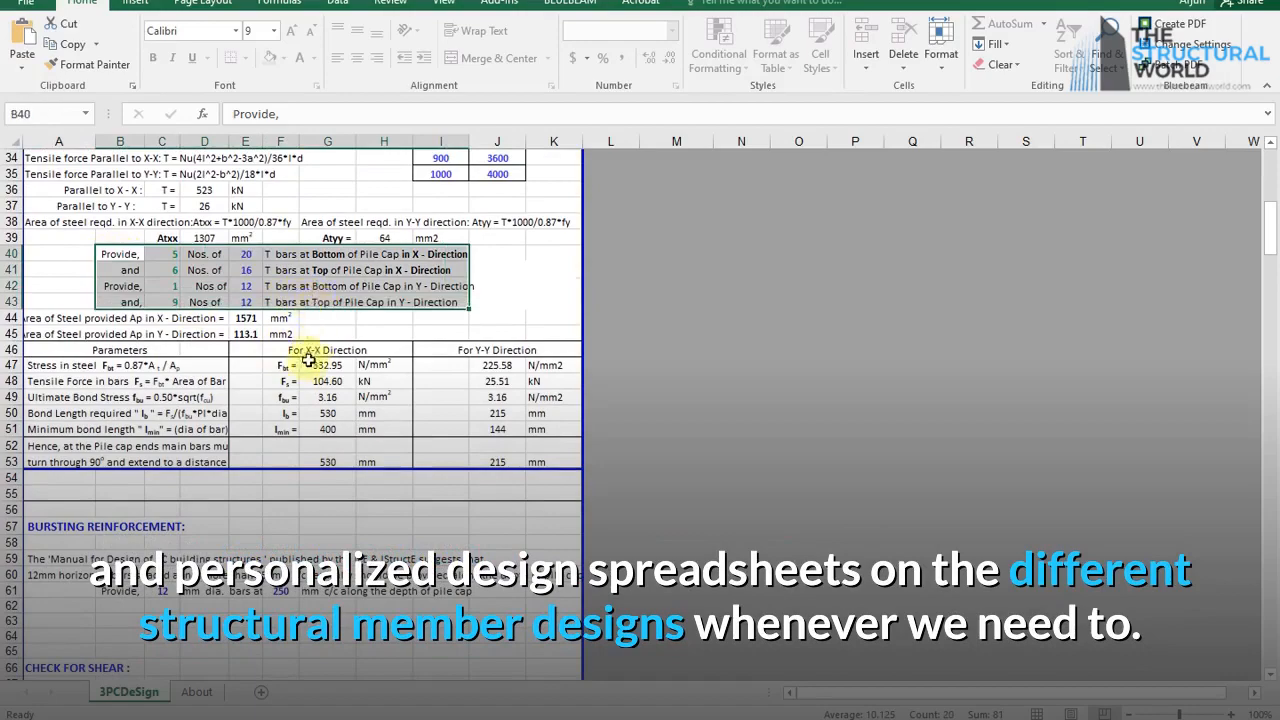
{"action": "scroll", "scroll_direction": "down", "scroll_amount": 3}
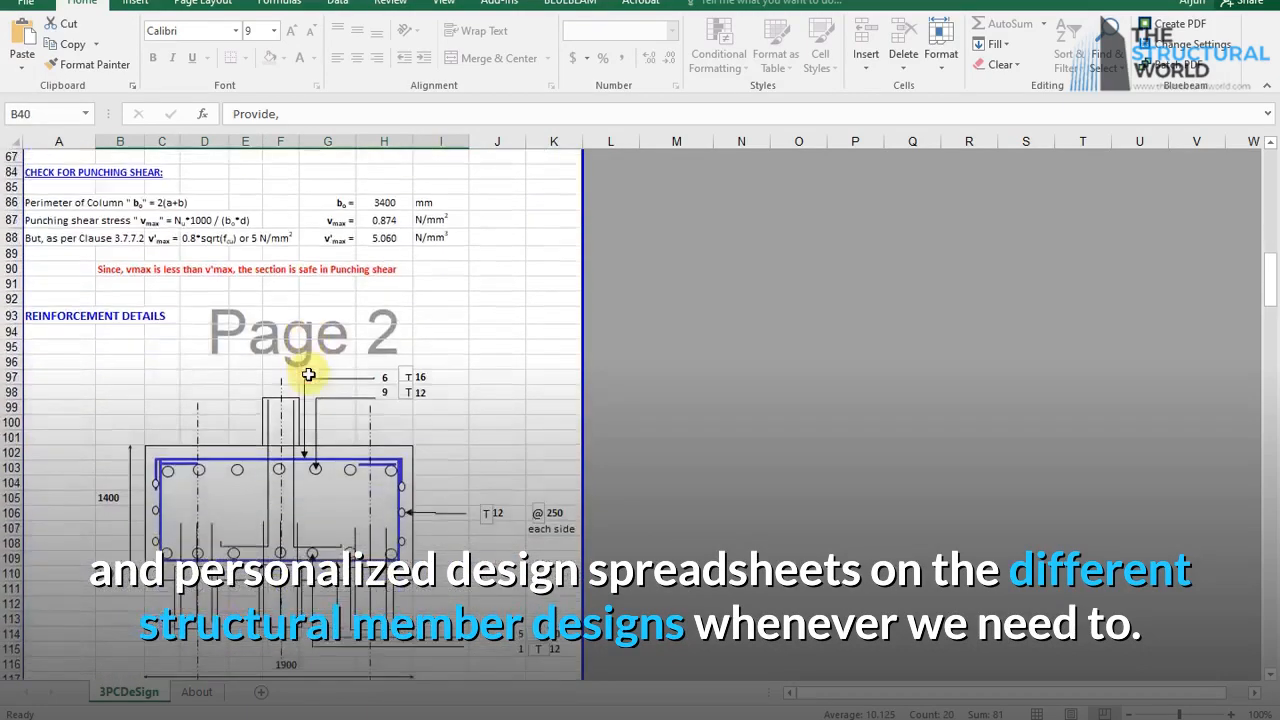
{"action": "scroll", "scroll_direction": "down", "scroll_amount": 3}
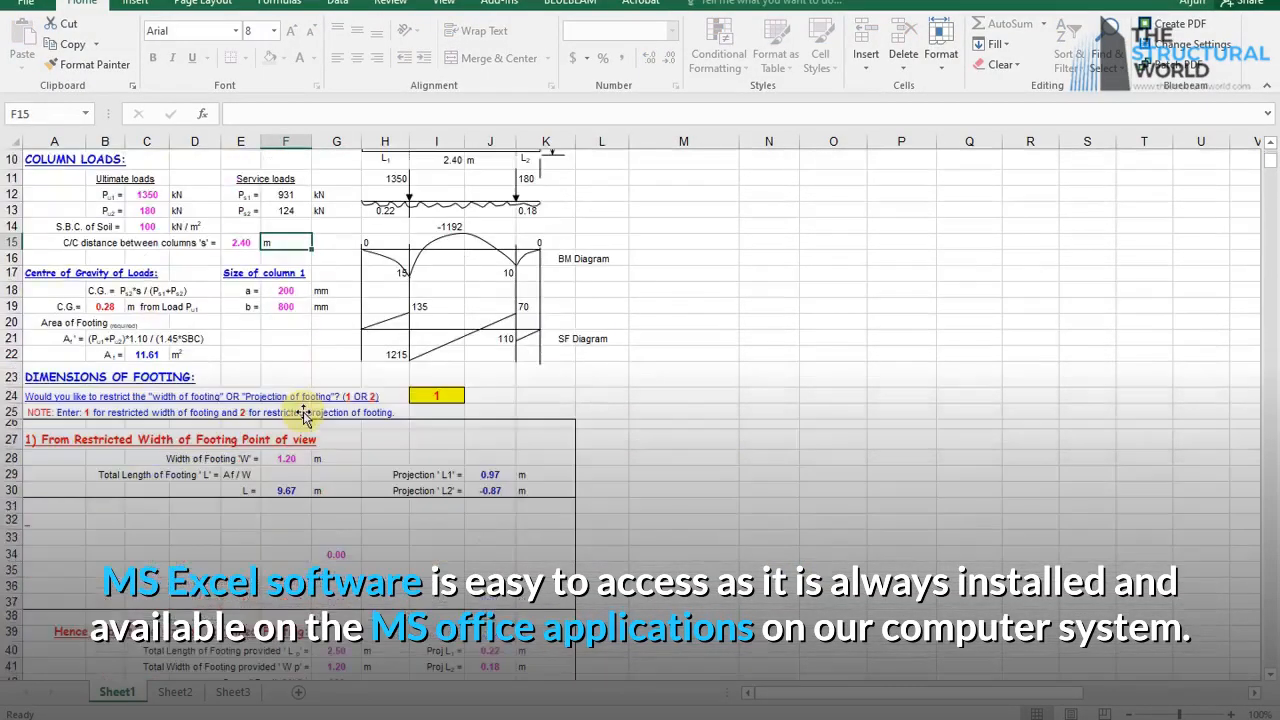
{"action": "scroll", "scroll_direction": "down", "scroll_amount": 3}
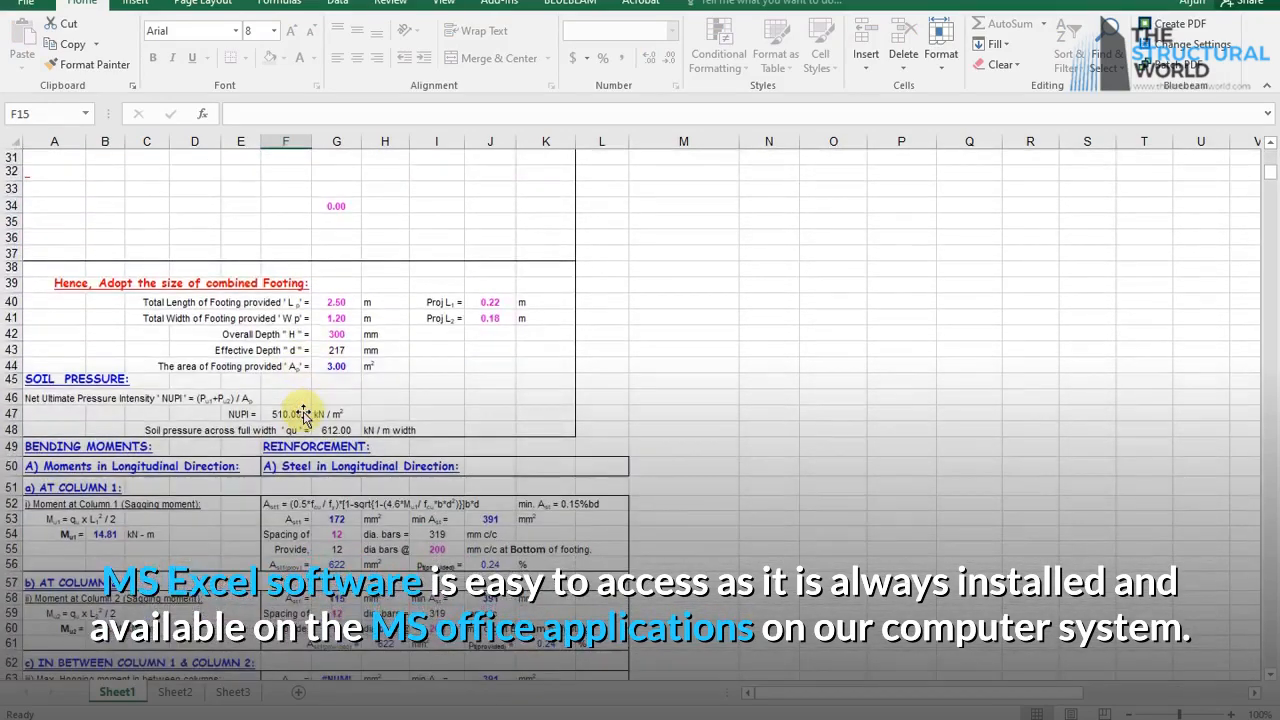
{"action": "scroll", "scroll_direction": "down", "scroll_amount": 3}
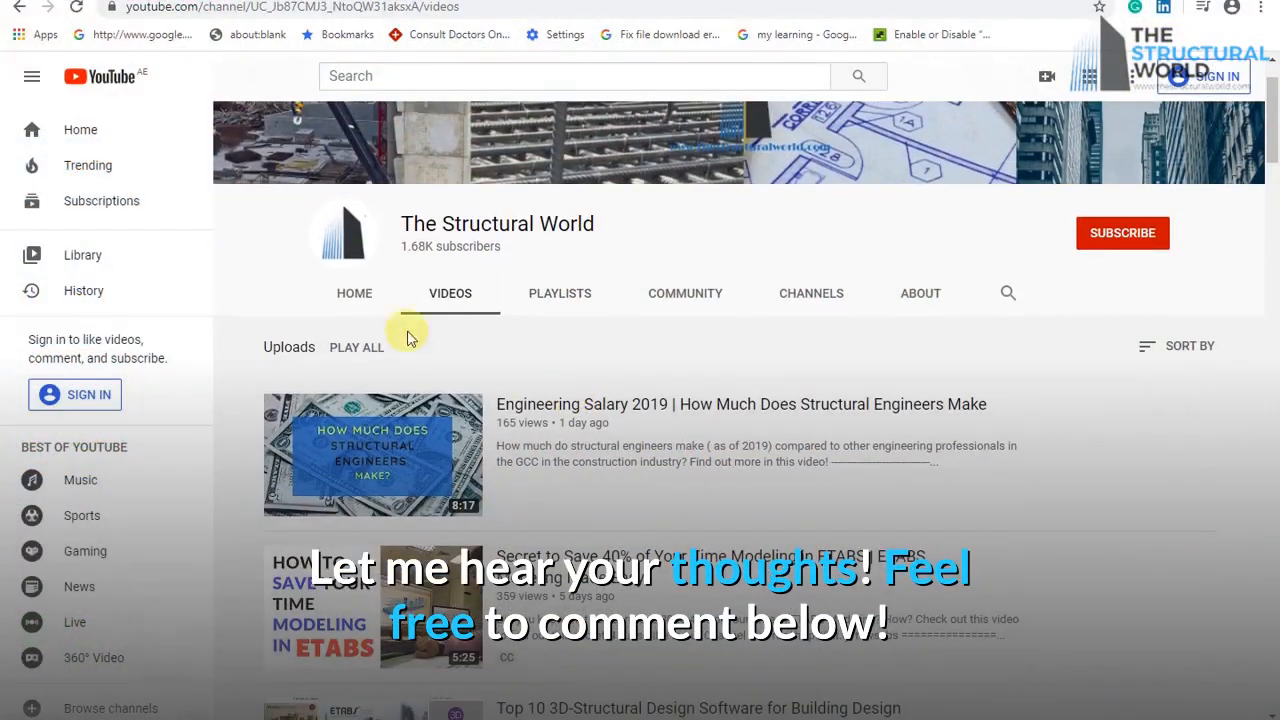
{"action": "left_click", "coordinate": [354, 292]}
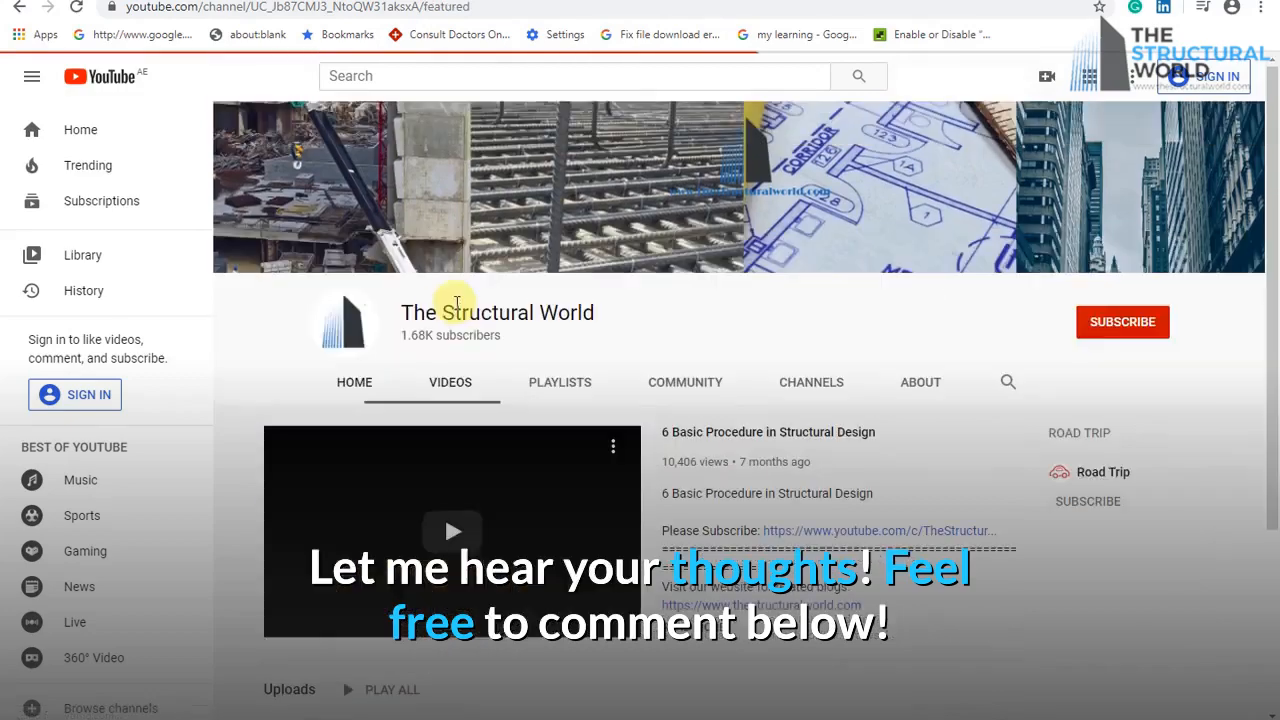
{"action": "left_click", "coordinate": [450, 382]}
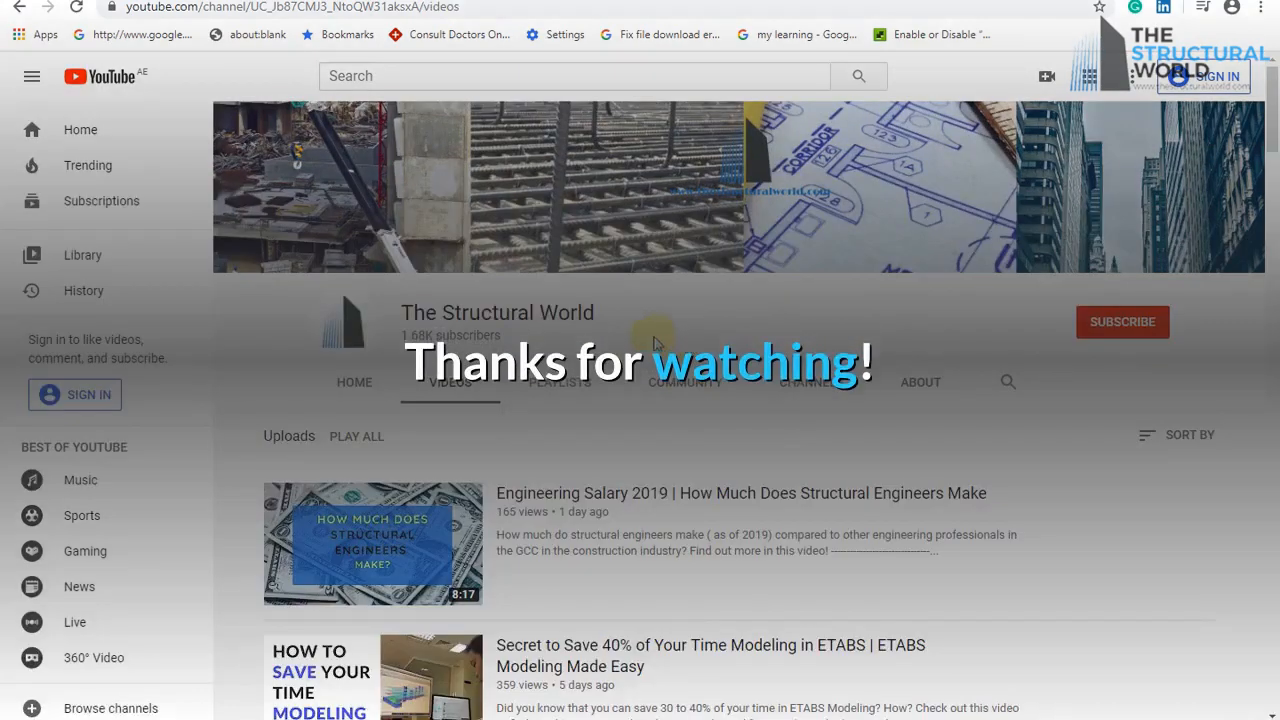